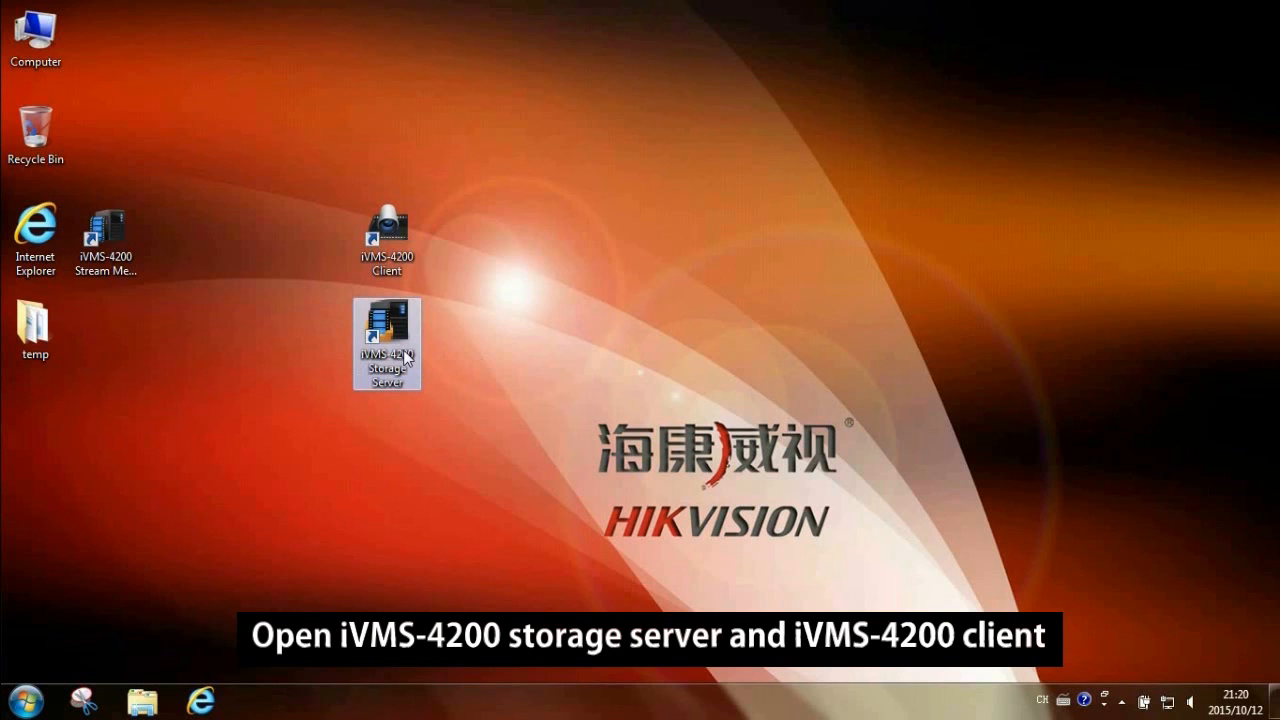
Launch the iVMS-4200 Storage Server from its desktop shortcut and select the Client shortcut
double_click(388, 340)
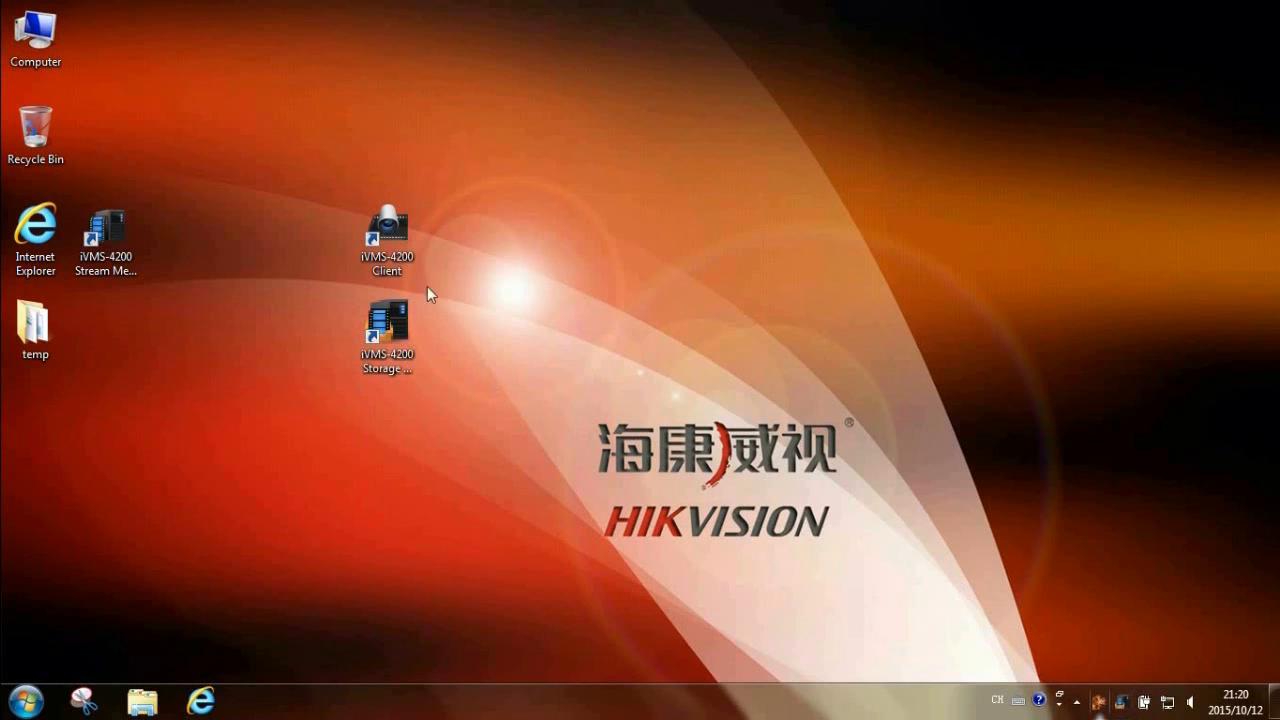
left_click(386, 232)
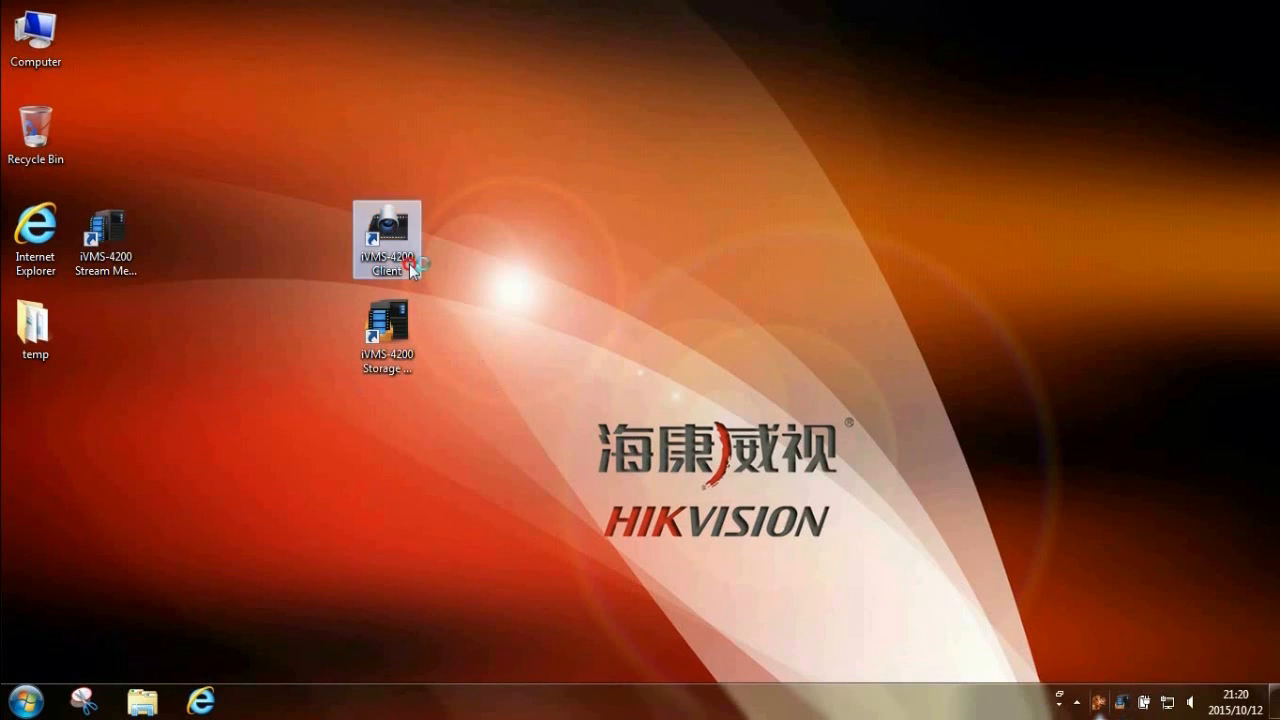
Launch the iVMS-4200 Client and show the Storage Server list in Device Management
double_click(388, 230)
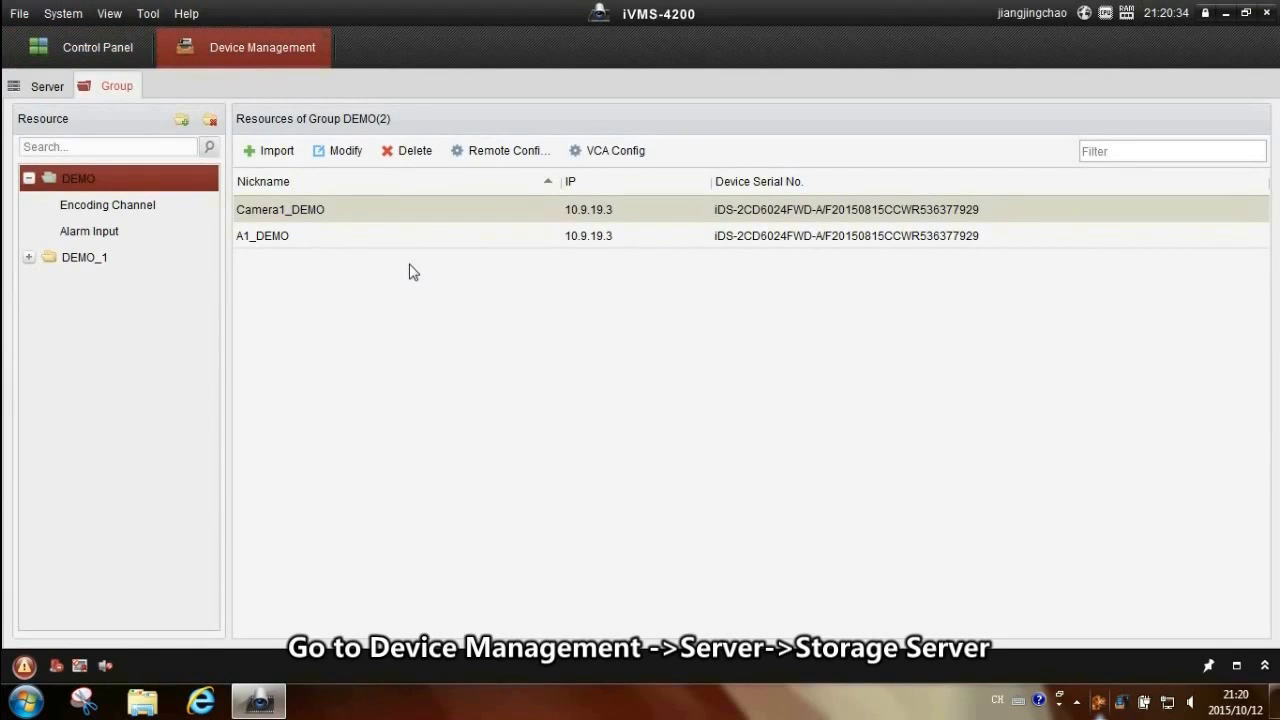
left_click(48, 86)
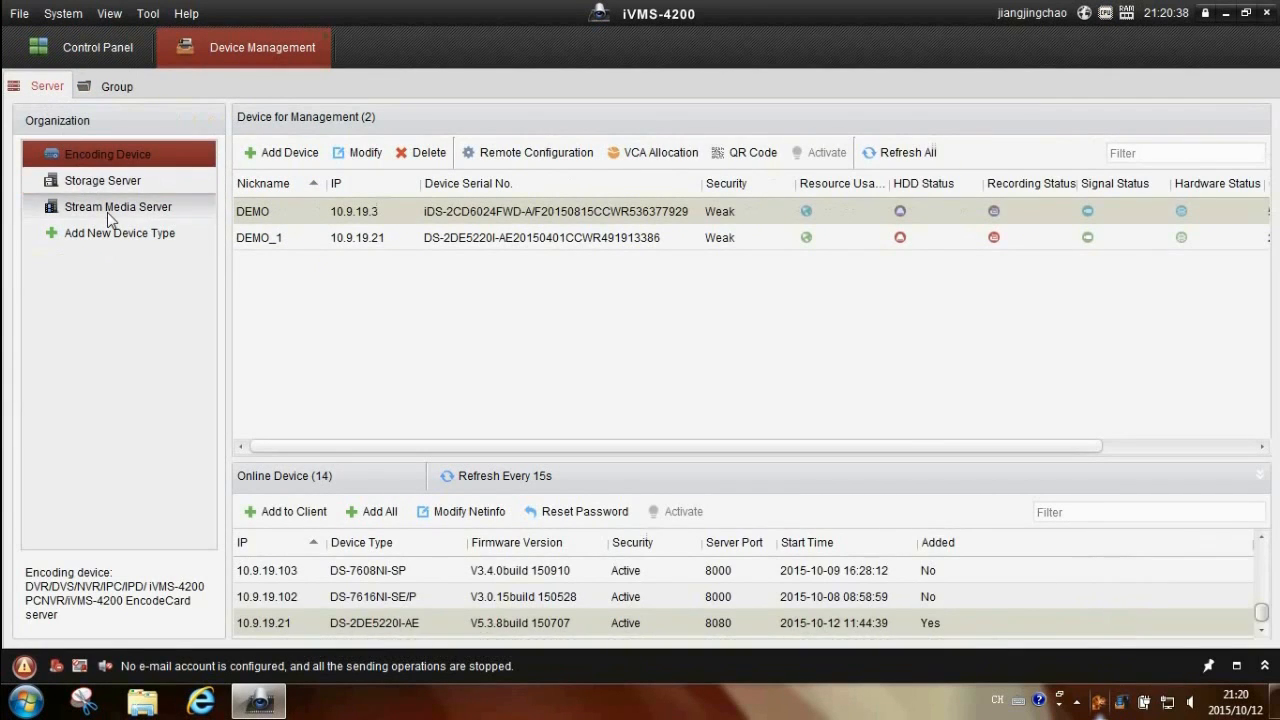
left_click(102, 180)
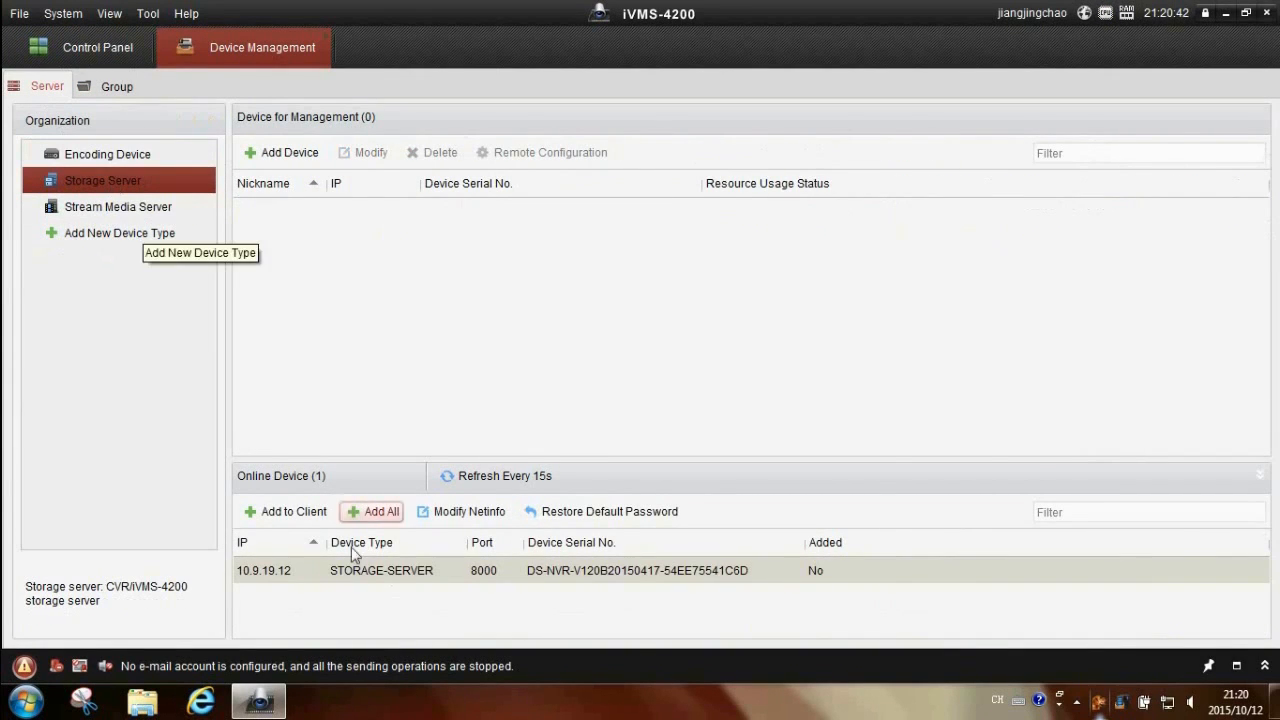
mouse_move(356, 578)
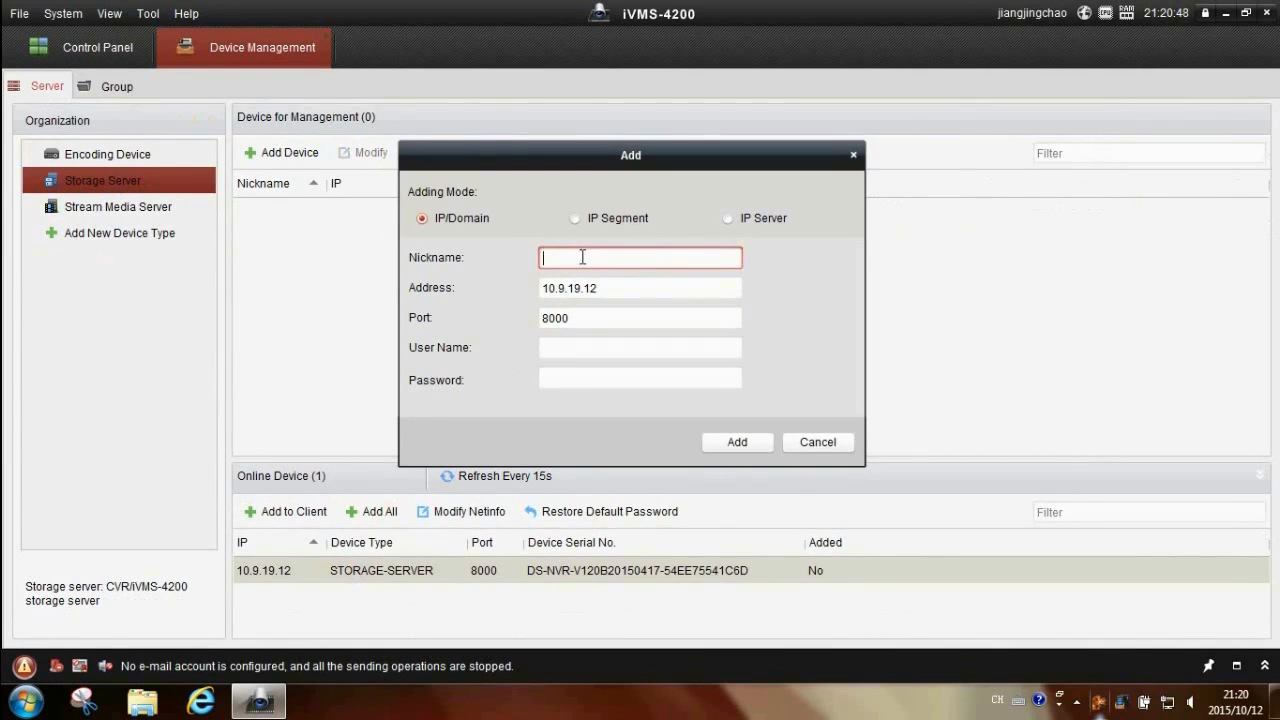
Add the storage server at 10.9.19.12 as DEMO with user name admin and its password
type("DEMO")
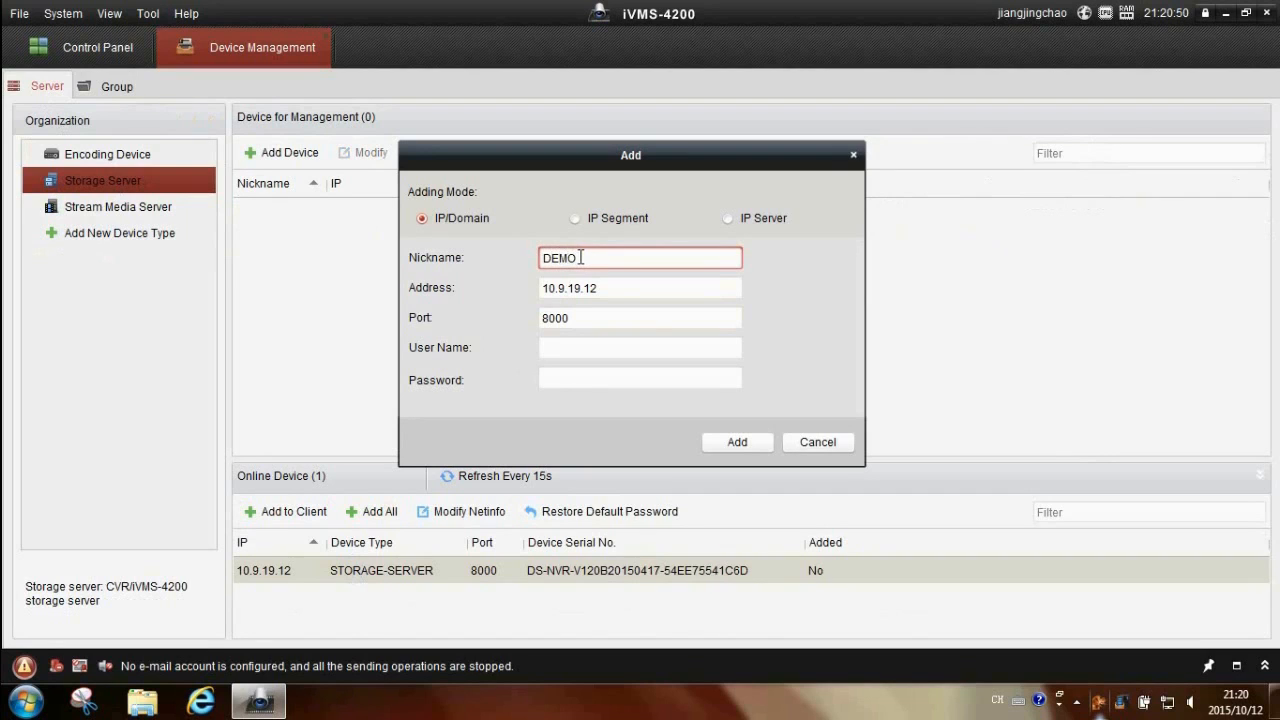
left_click(640, 348)
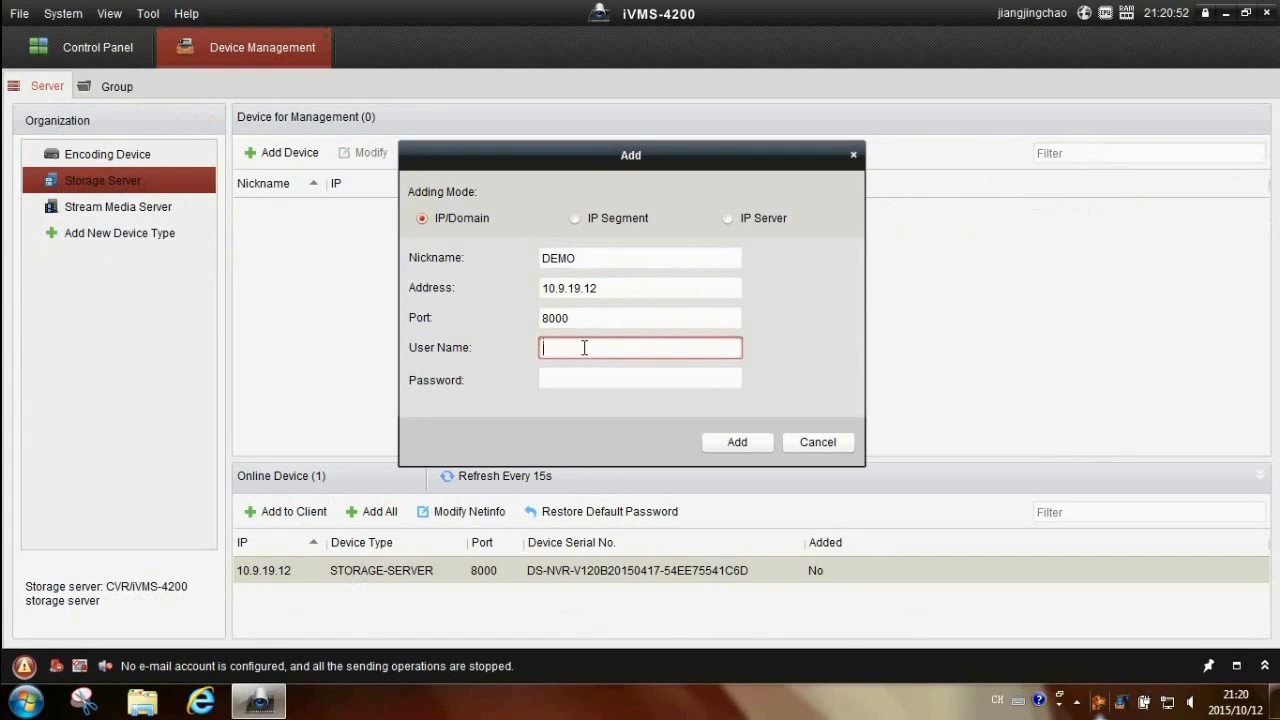
type("admin")
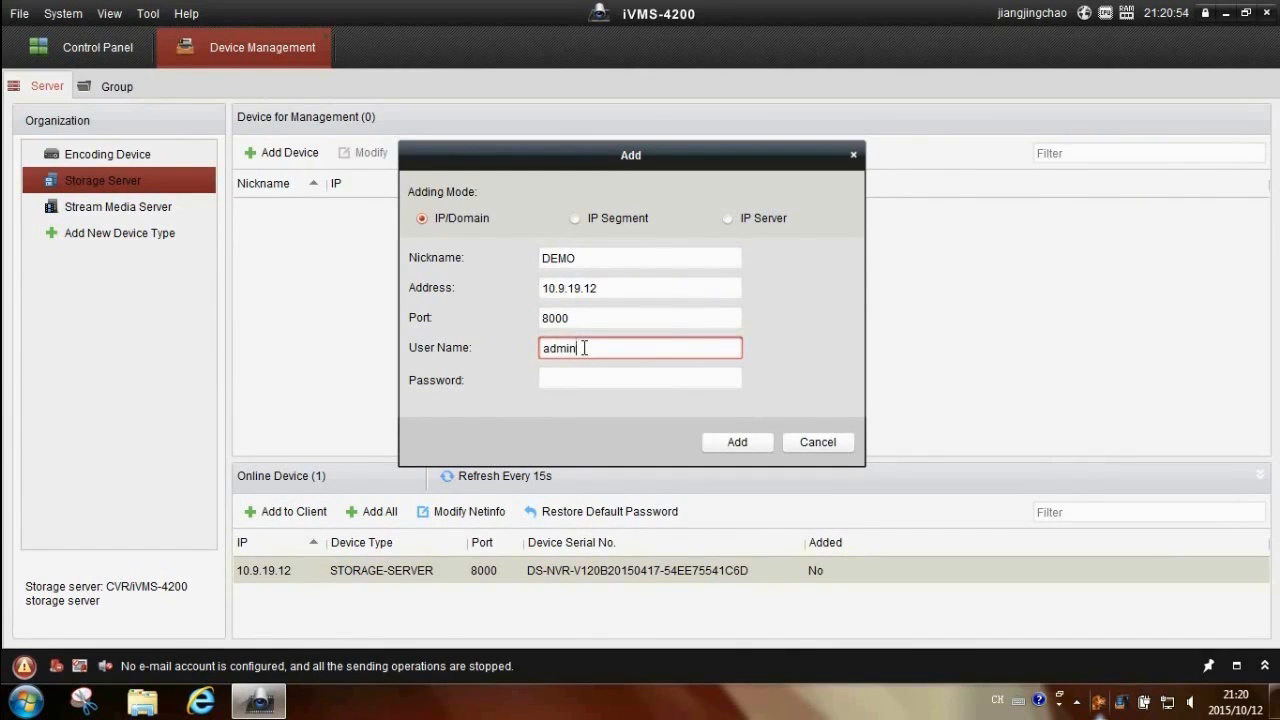
left_click(640, 378)
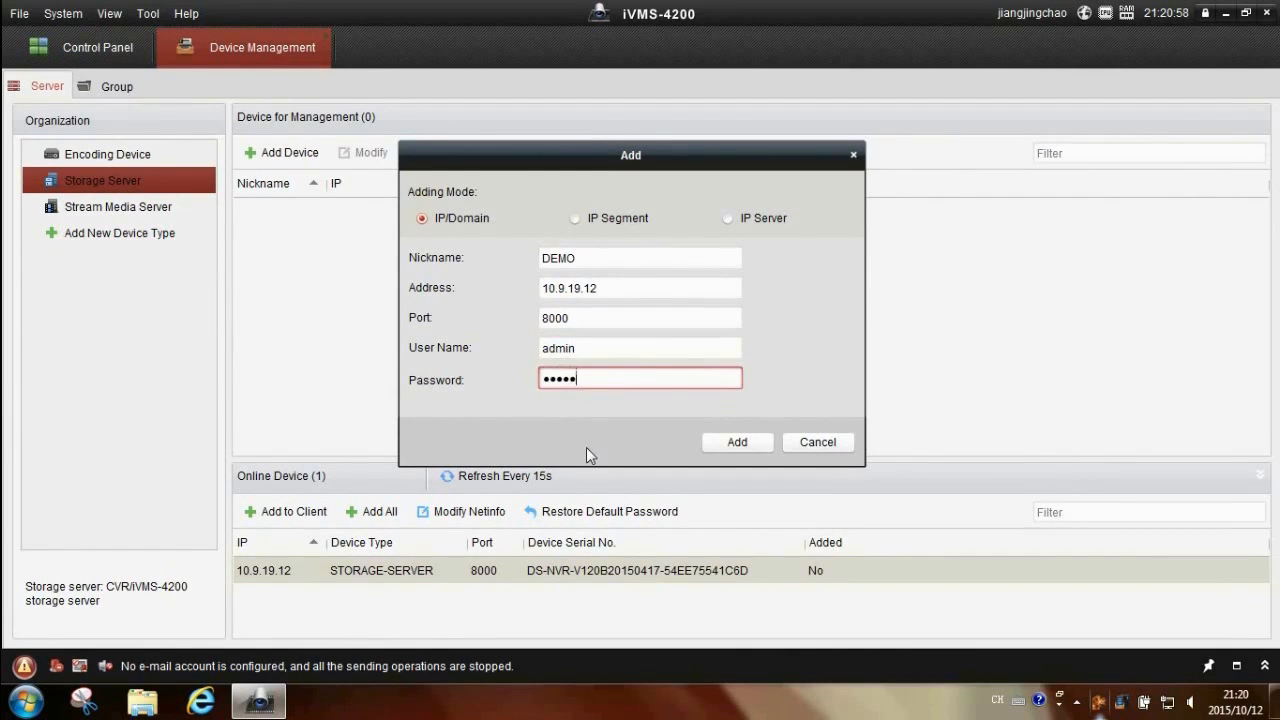
left_click(736, 442)
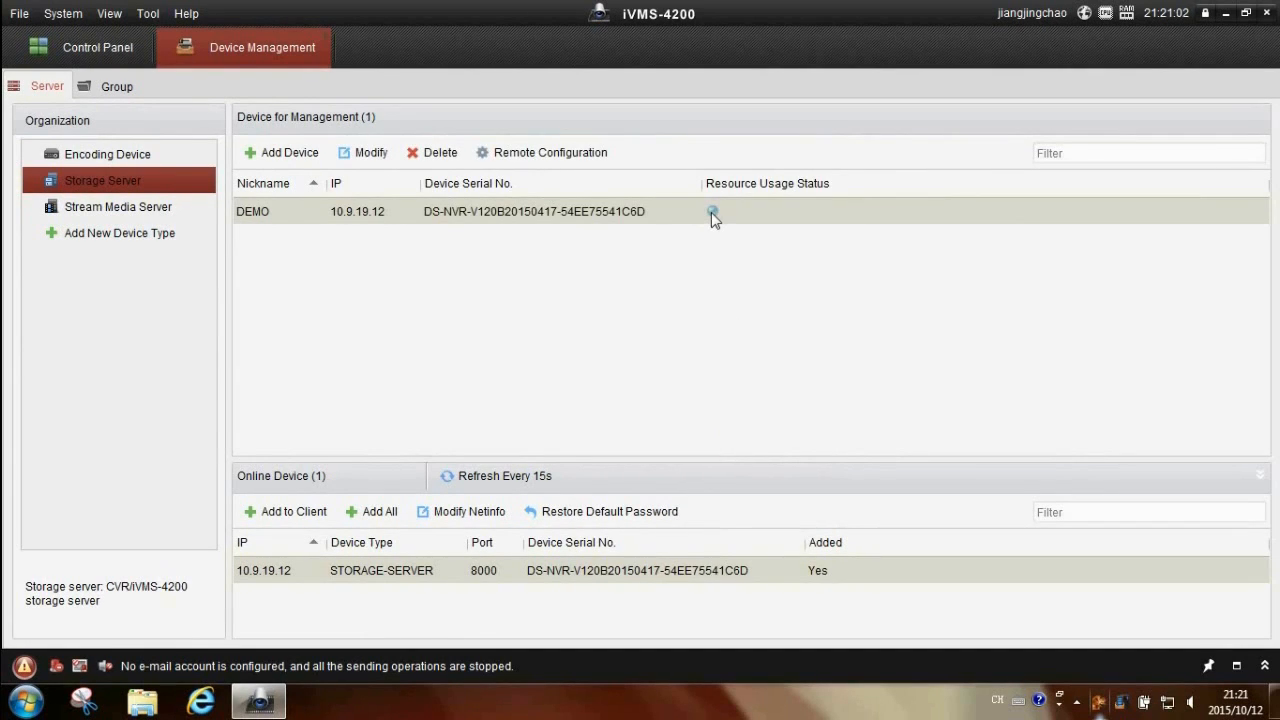
mouse_move(568, 156)
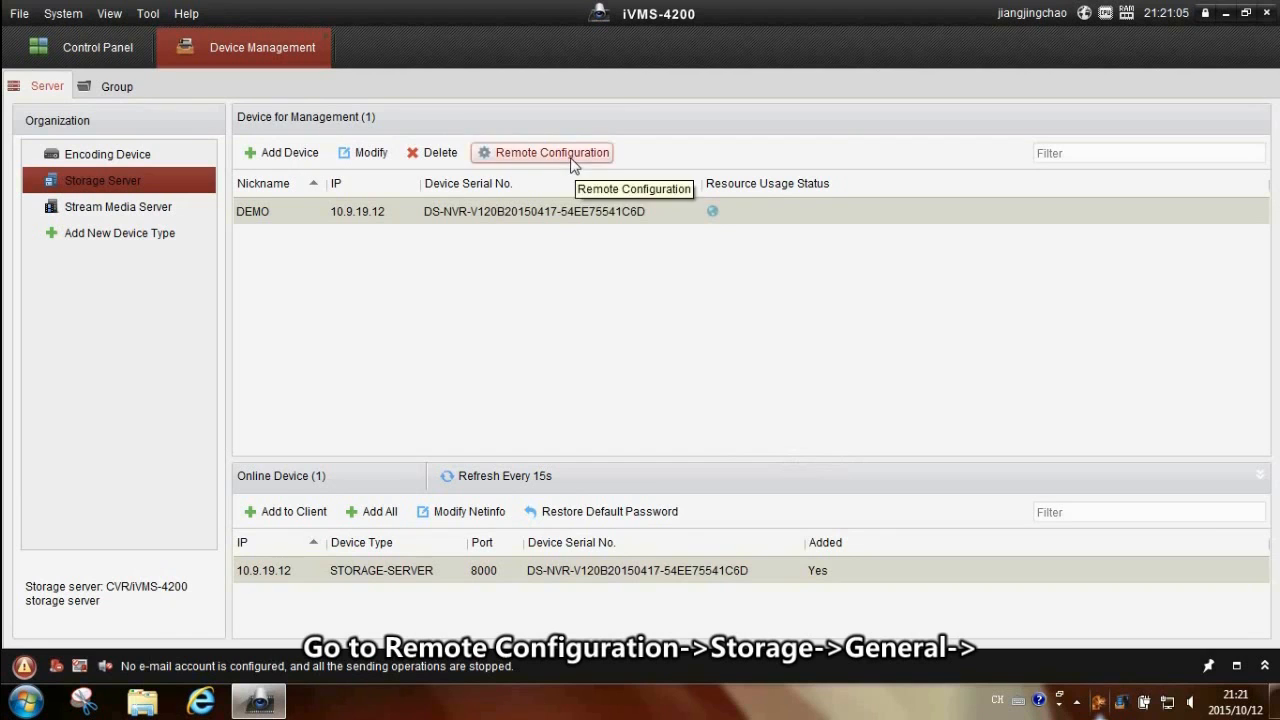
Enter DEMO's remote configuration and expand its Storage settings group
left_click(550, 152)
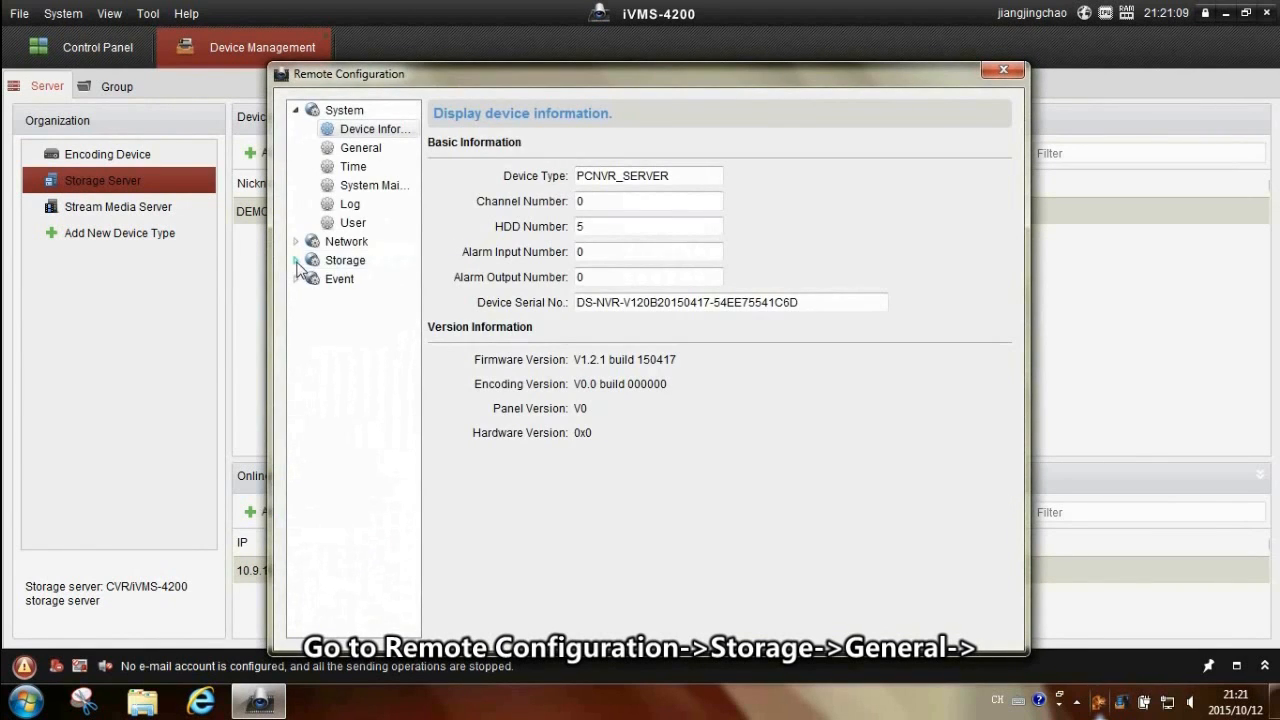
left_click(296, 260)
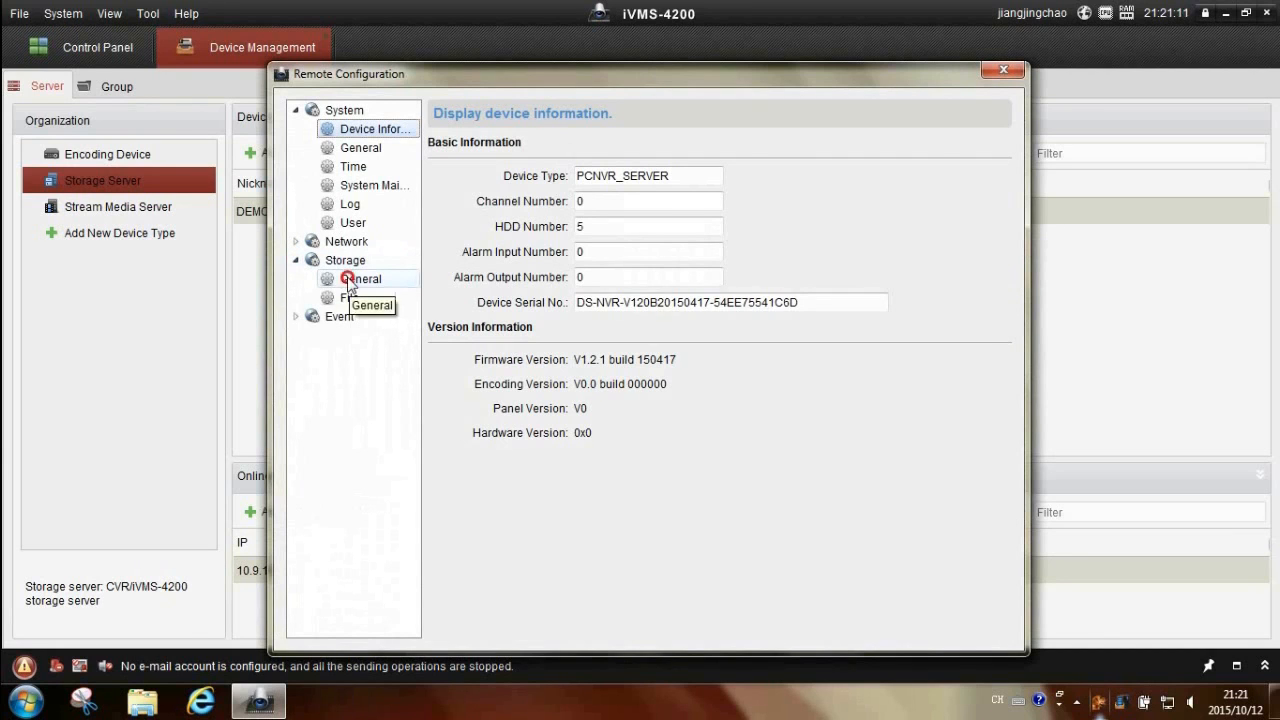
Format HDD 3 in the General storage settings and confirm the server reboot
left_click(360, 278)
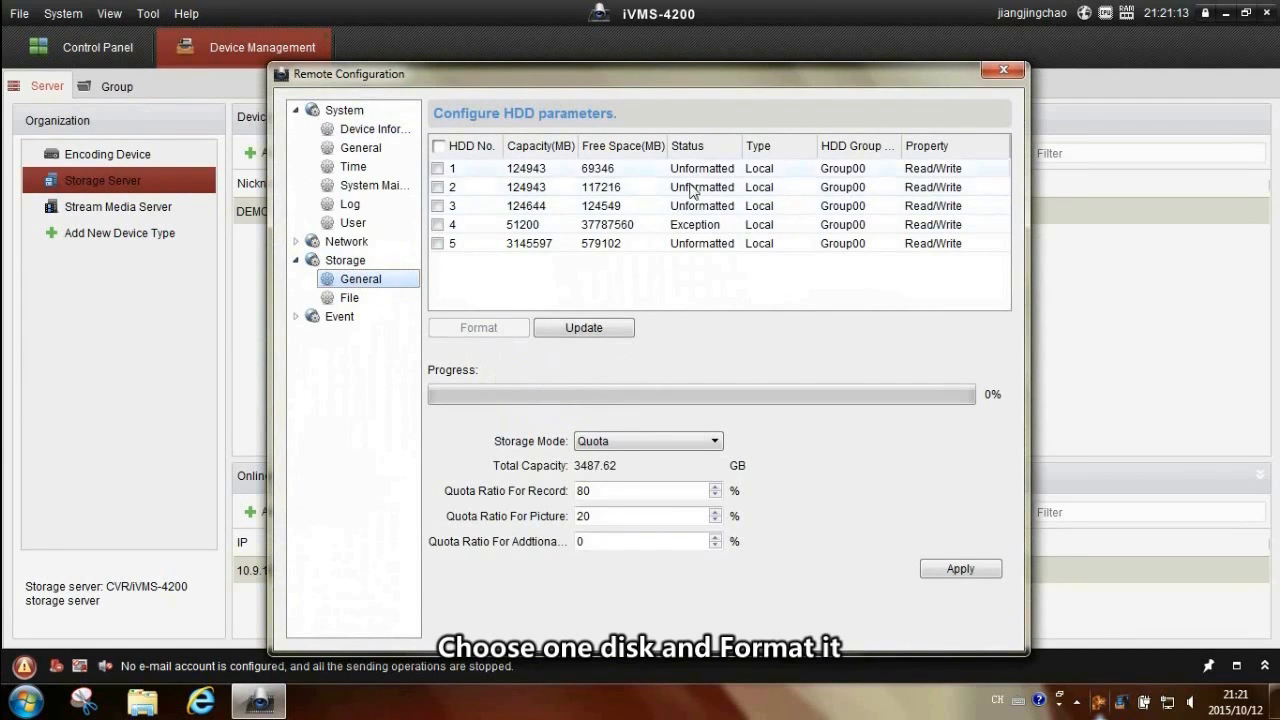
mouse_move(576, 222)
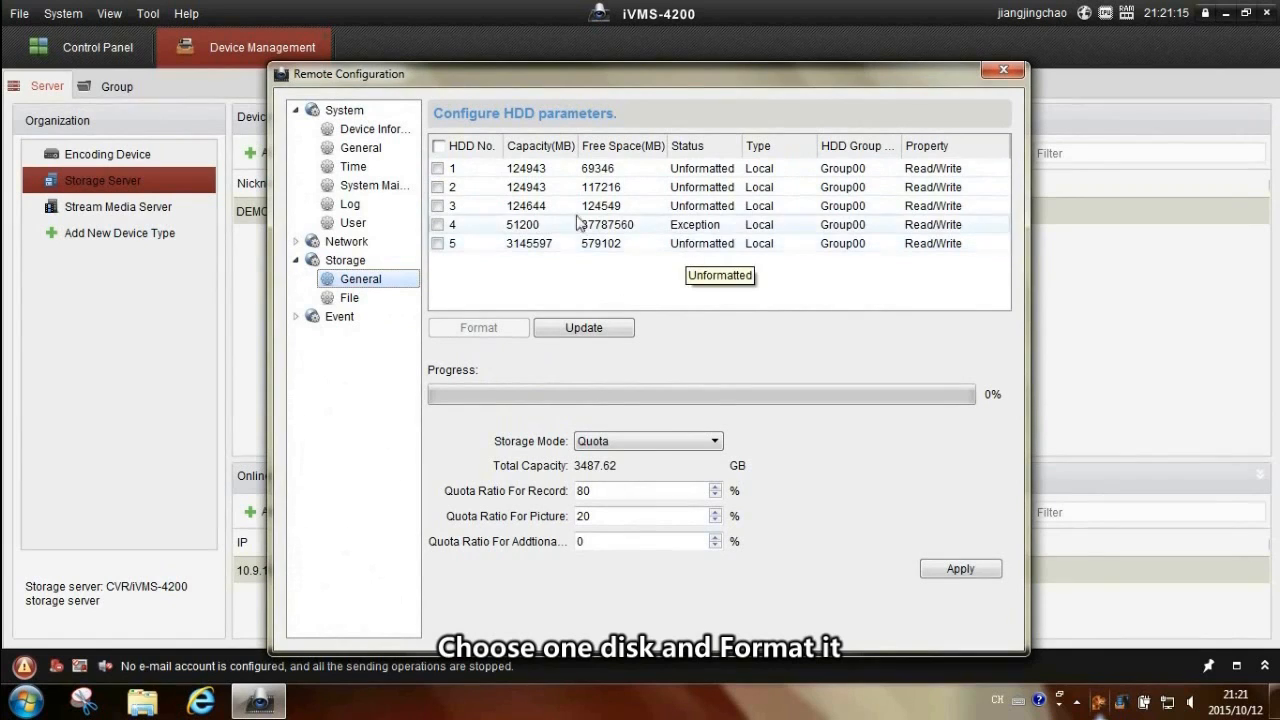
left_click(440, 206)
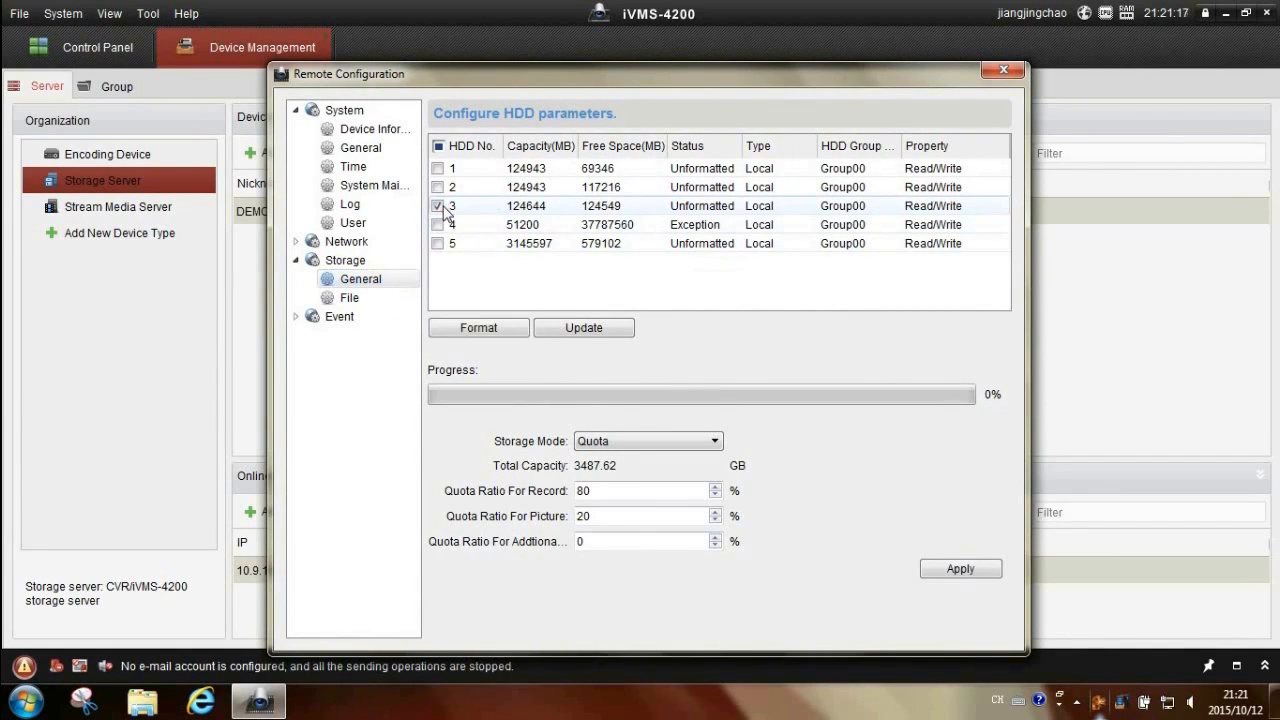
left_click(478, 328)
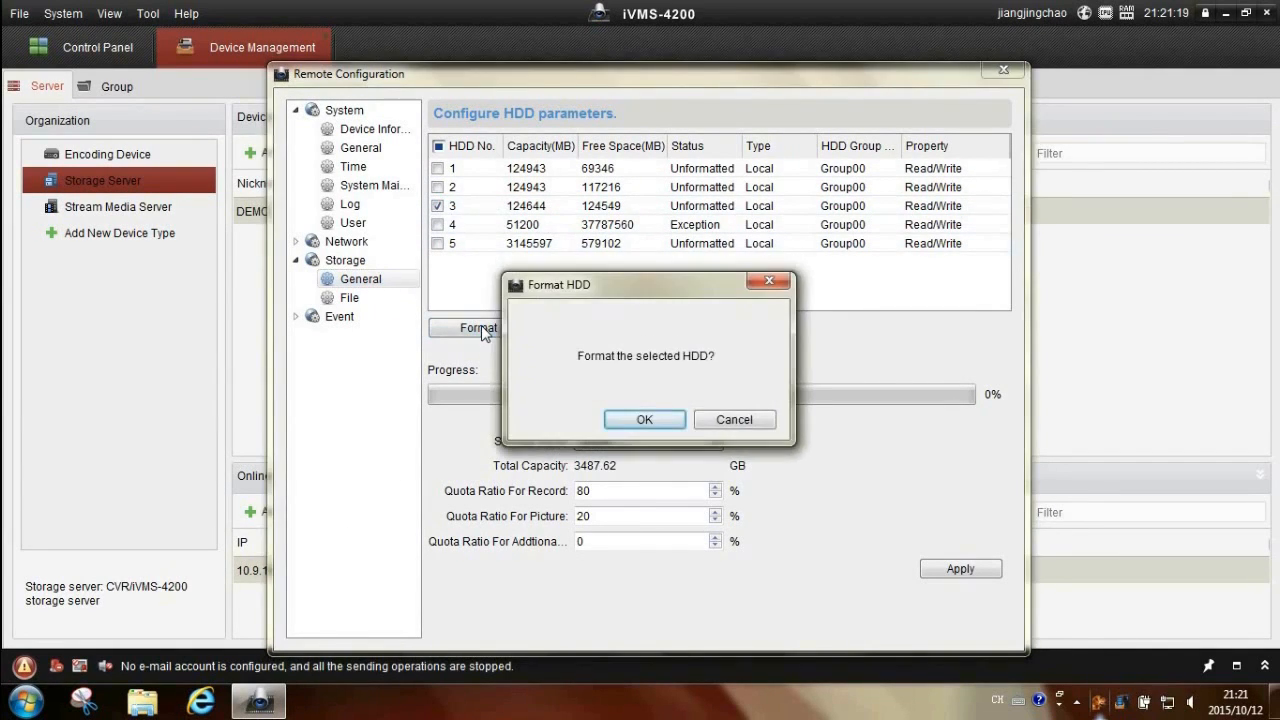
left_click(644, 420)
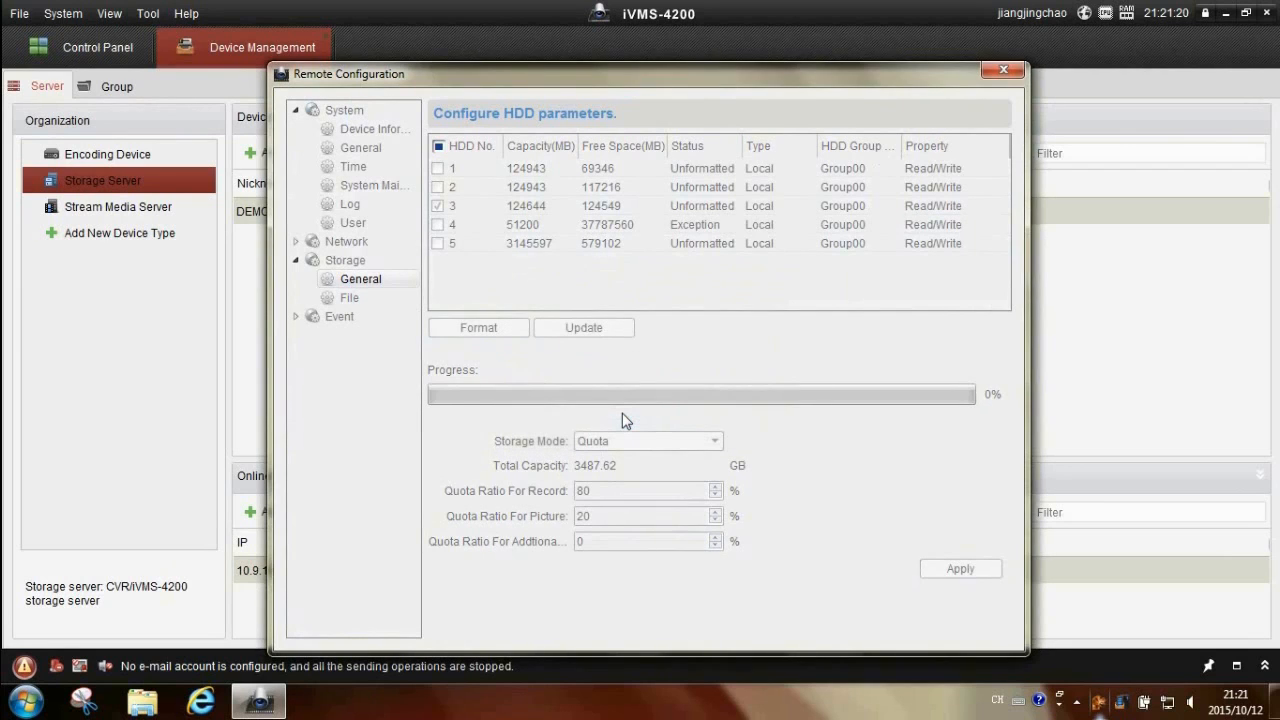
left_click(476, 328)
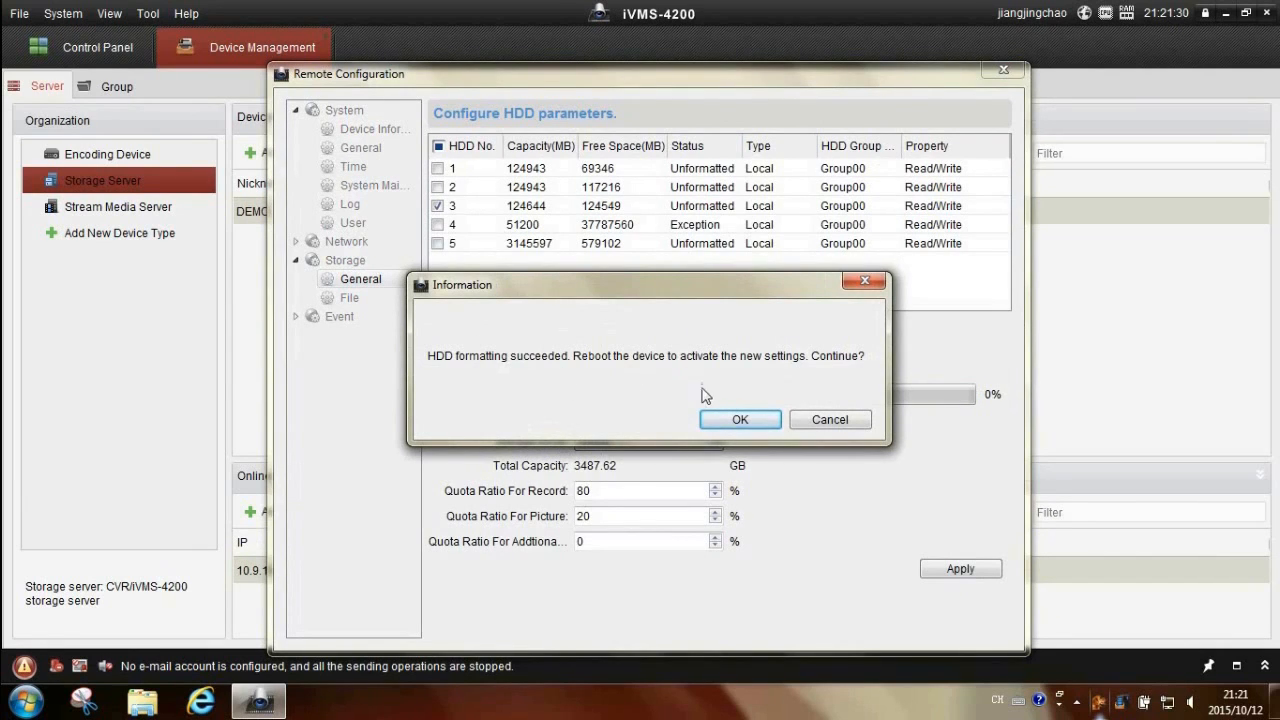
left_click(740, 420)
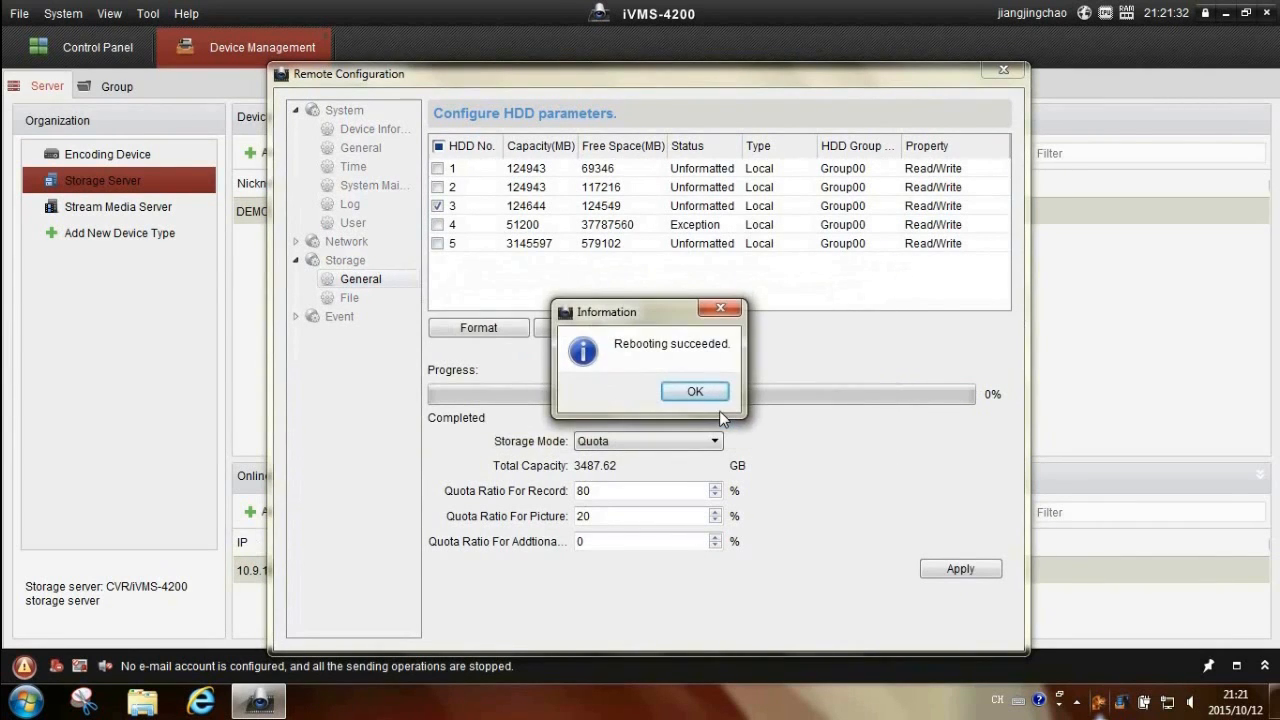
left_click(696, 390)
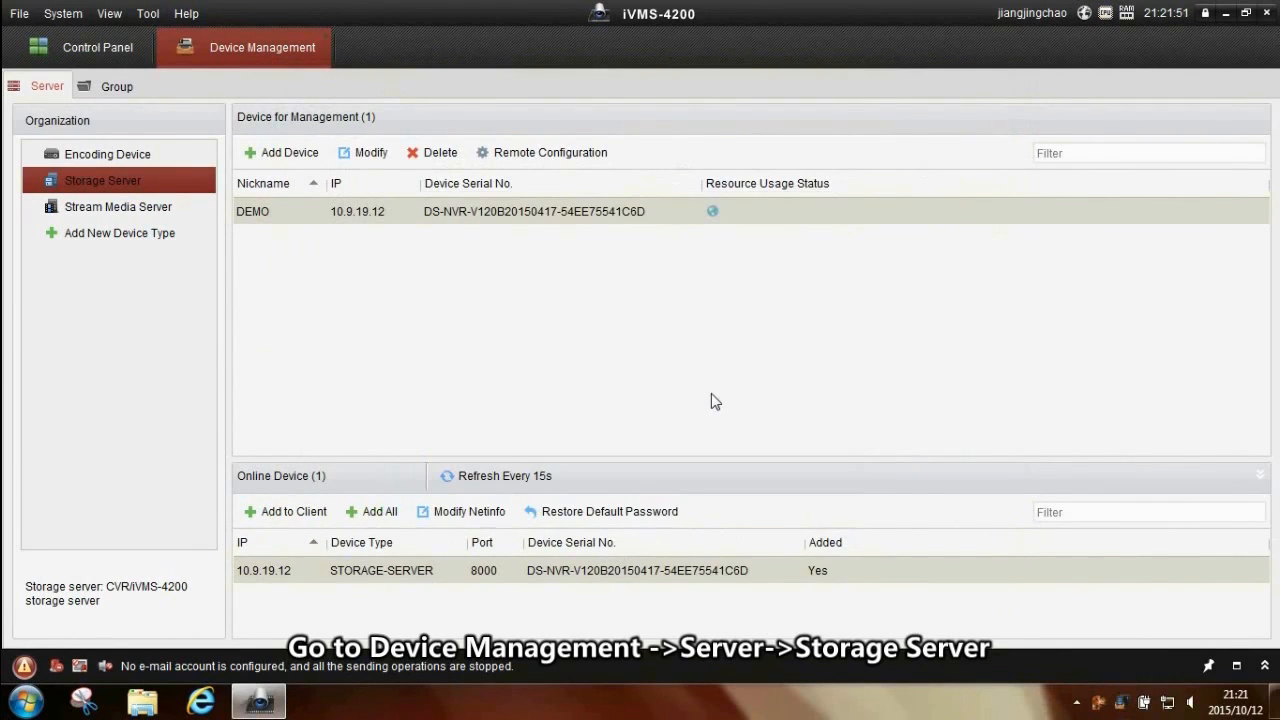
mouse_move(654, 328)
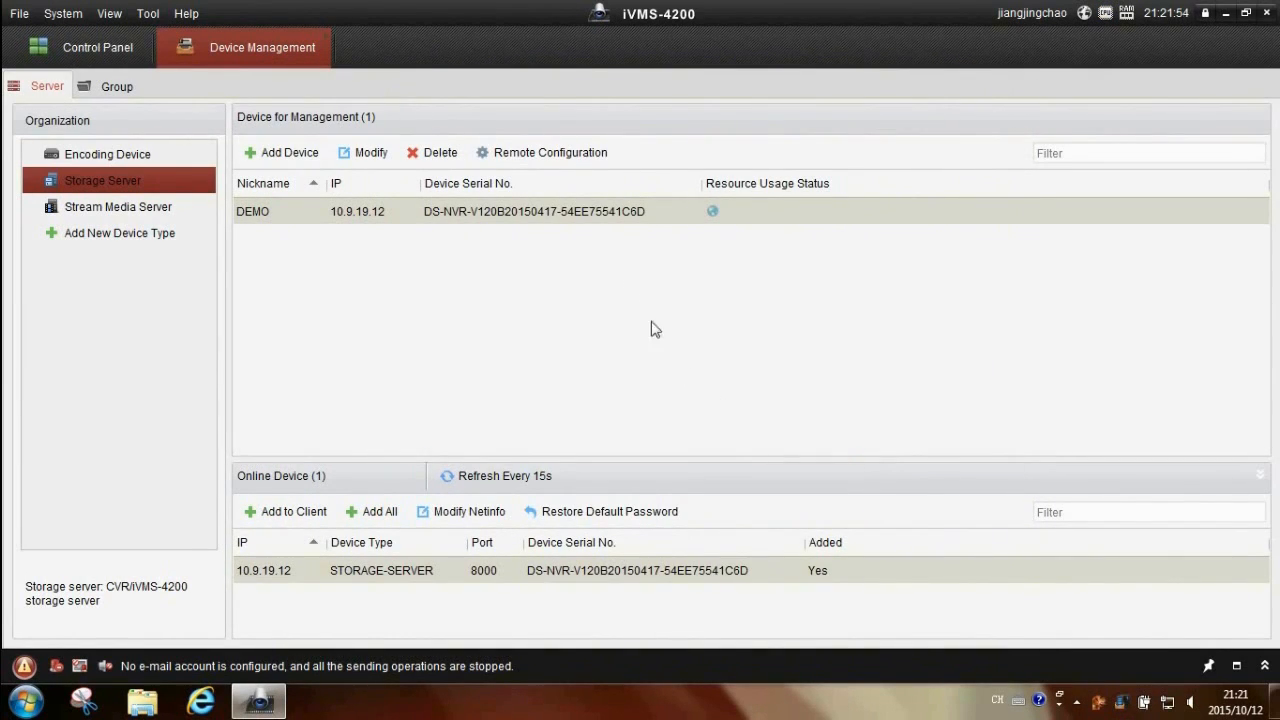
mouse_move(568, 158)
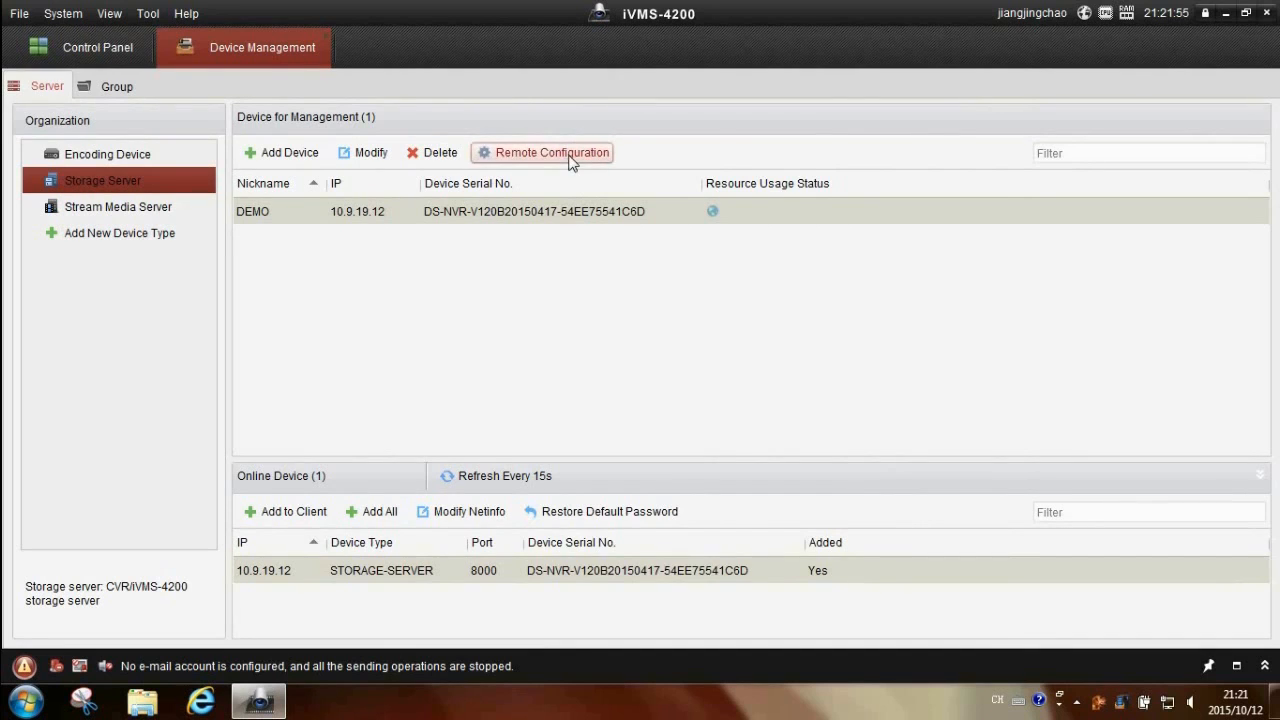
Set DEMO's quota ratio to 90% record and 10% picture and apply the settings
left_click(552, 152)
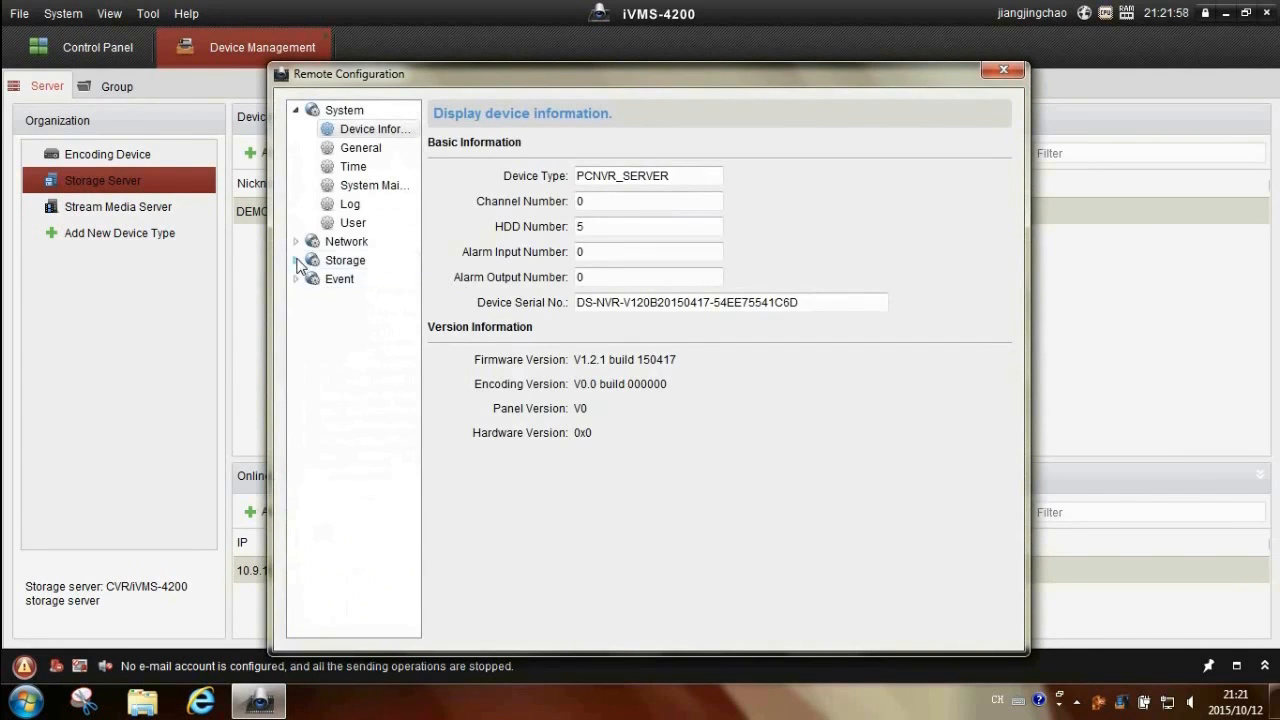
left_click(344, 260)
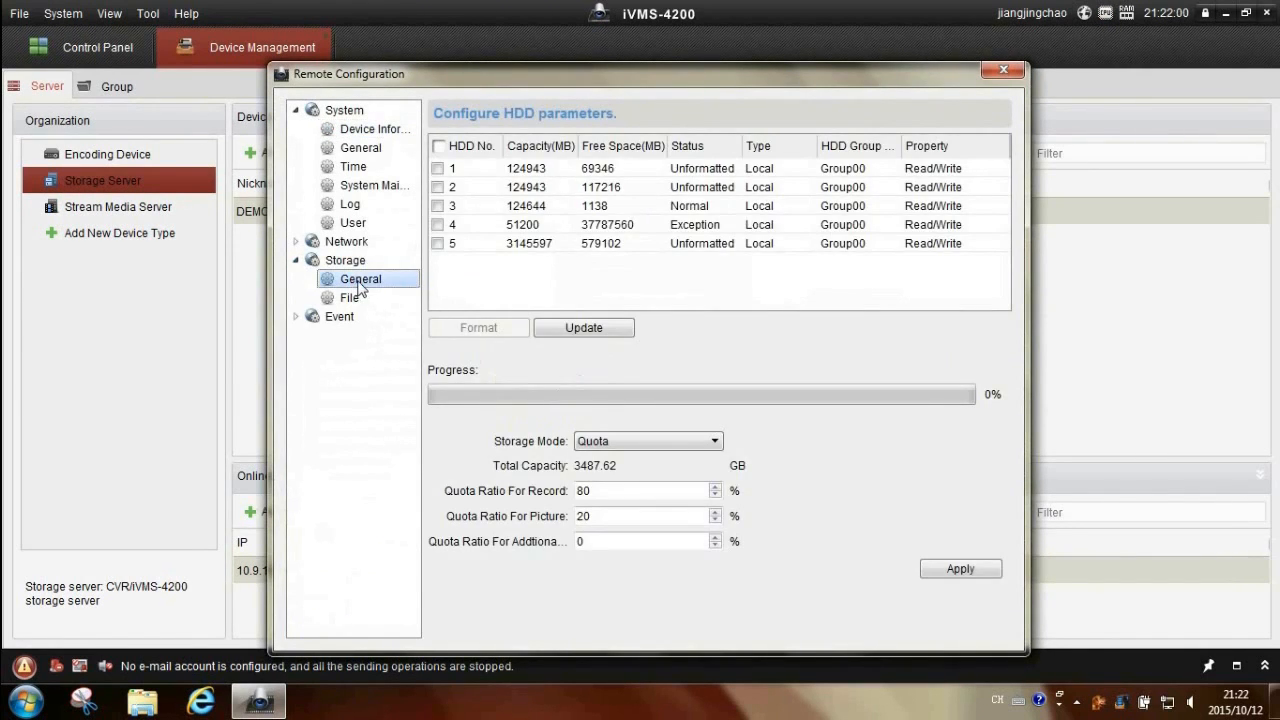
mouse_move(688, 212)
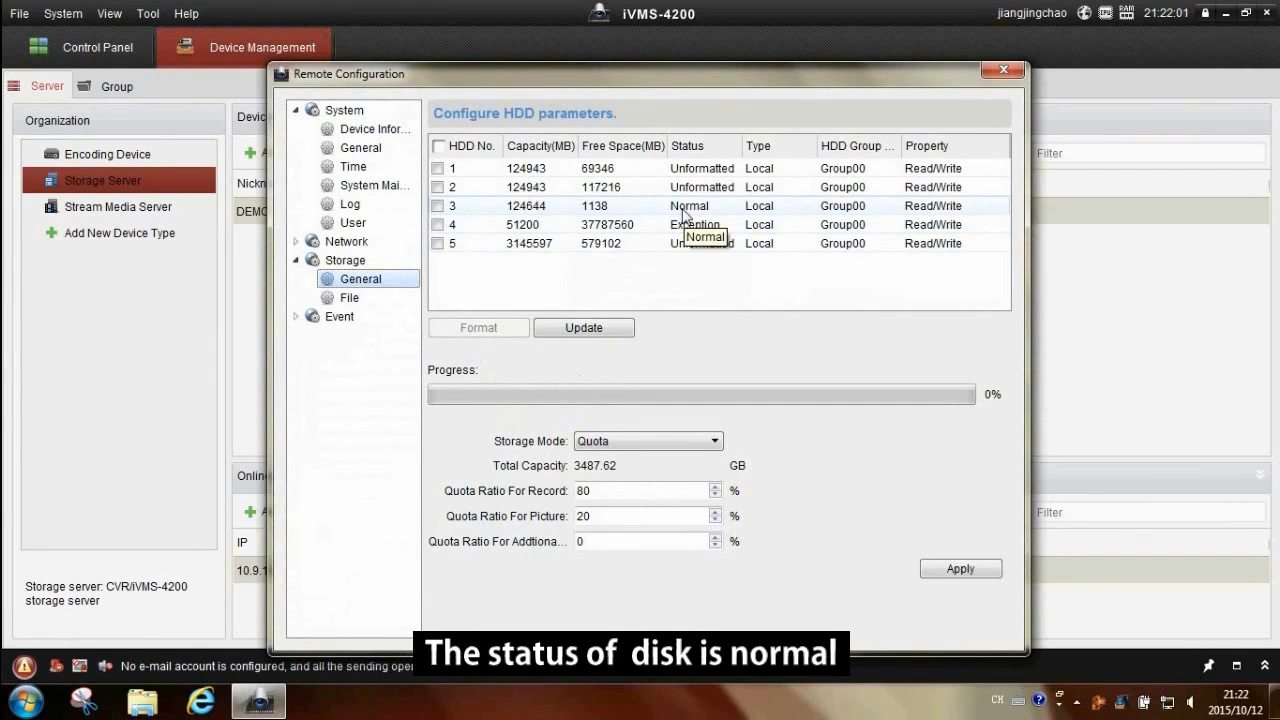
mouse_move(536, 216)
type("90")
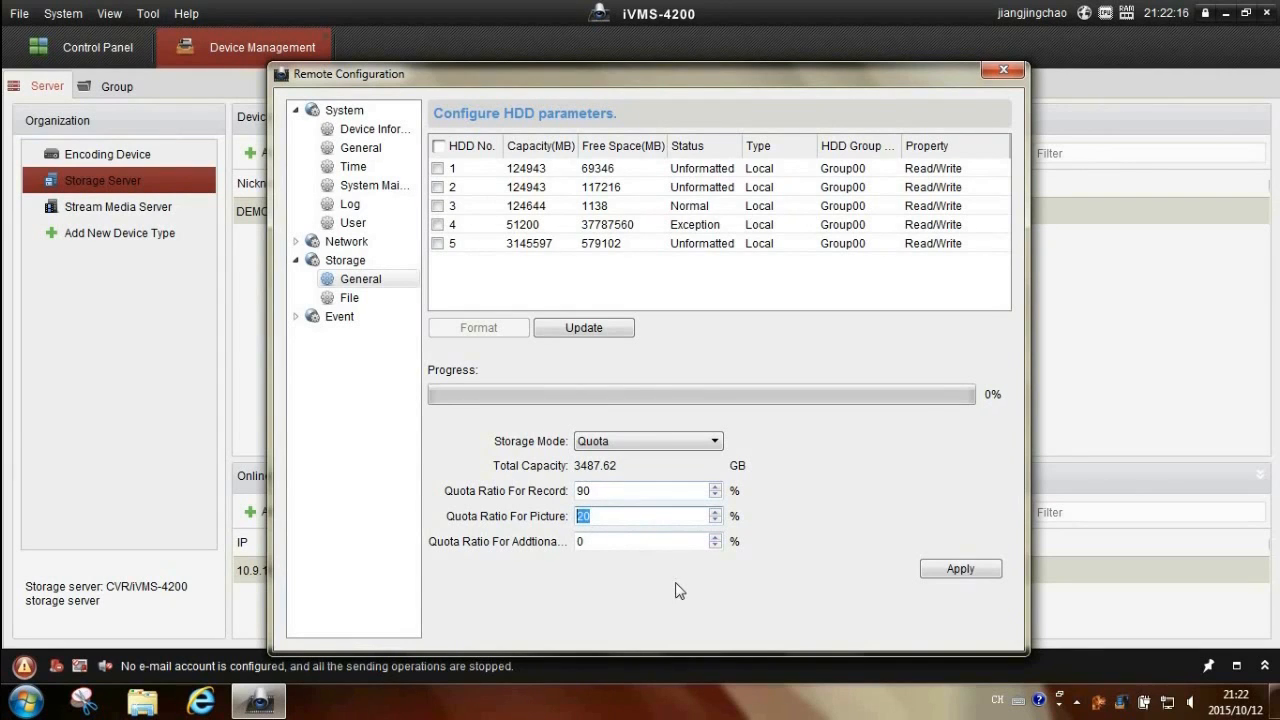
type("100")
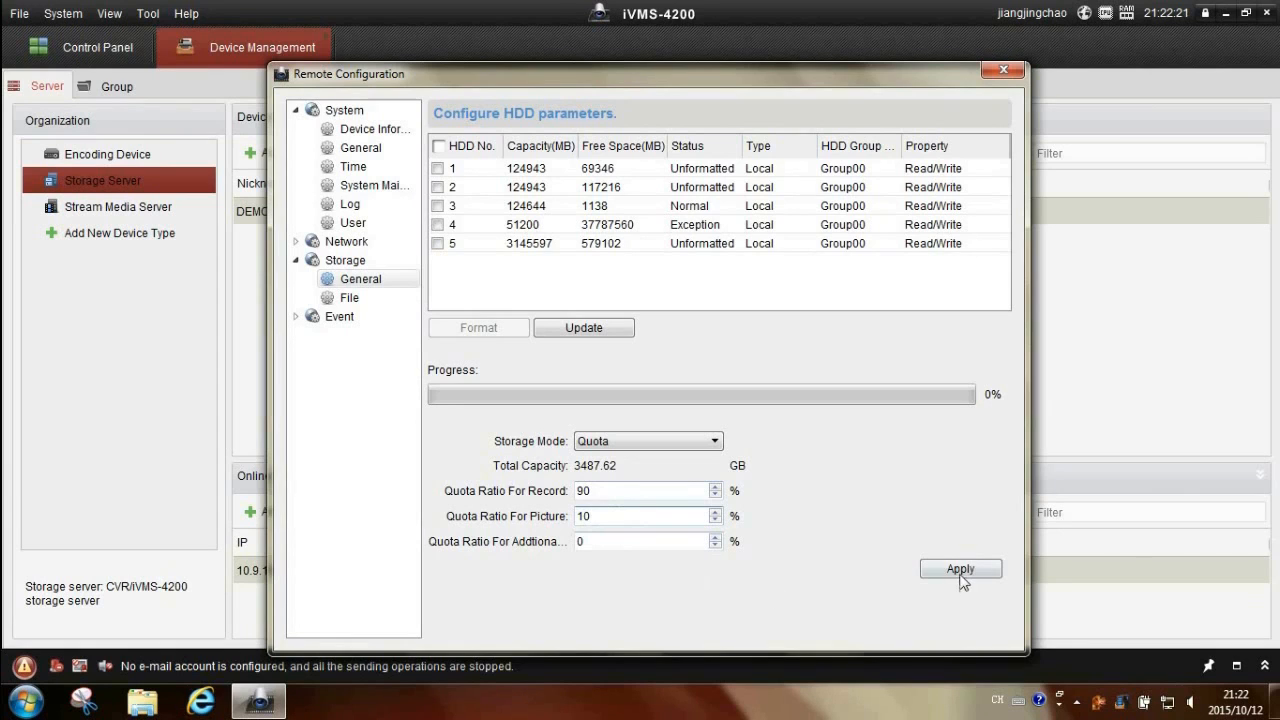
left_click(960, 568)
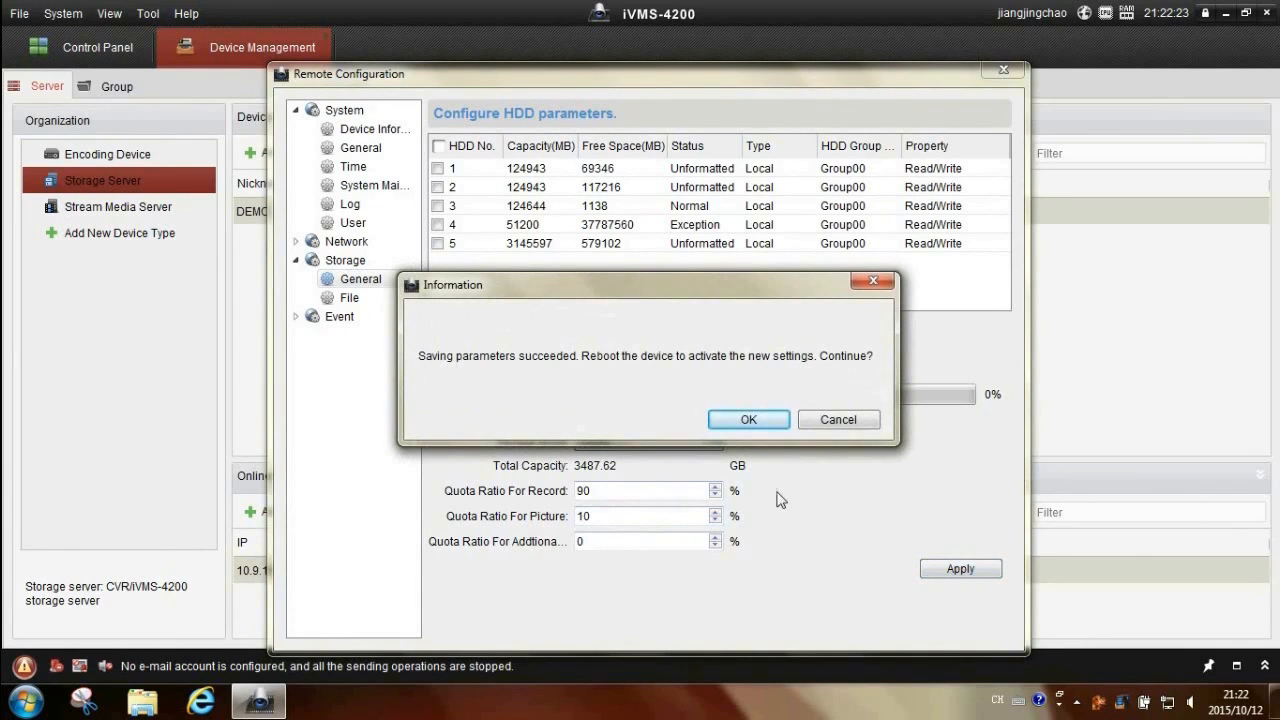
left_click(748, 420)
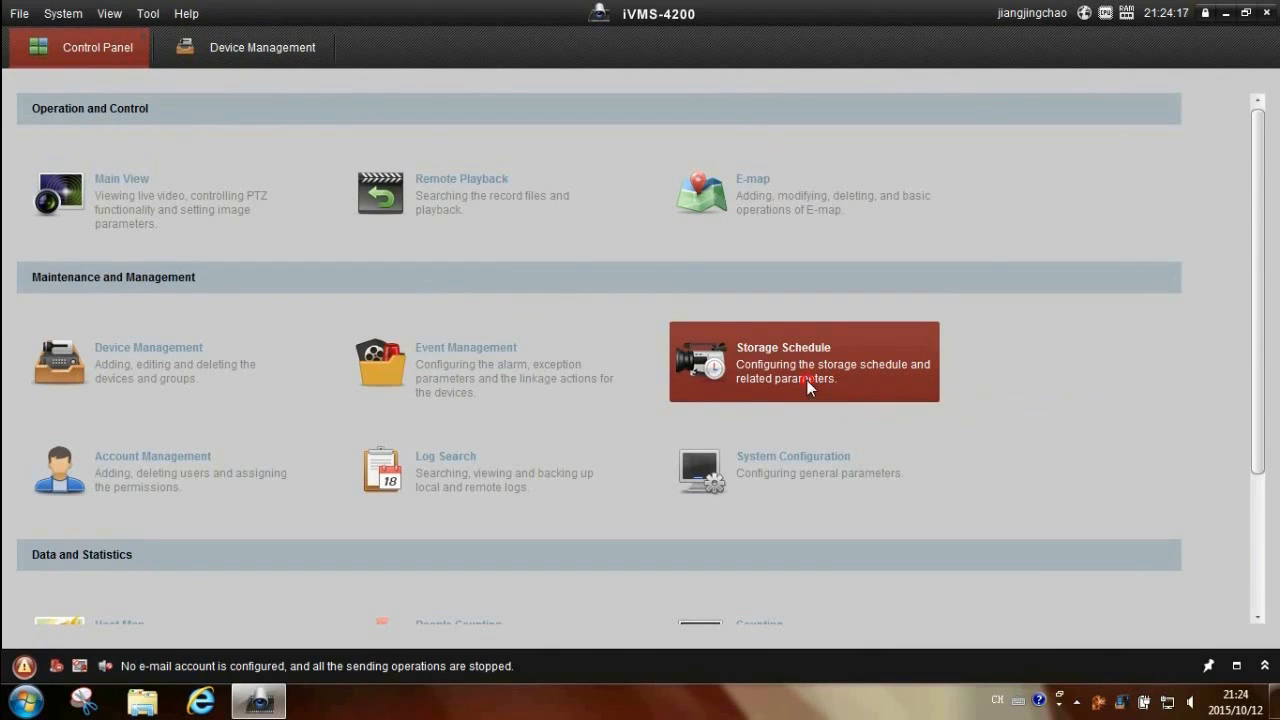
Assign Camera1_DEMO's record schedule to storage server DEMO and bring up Templates Management
left_click(804, 362)
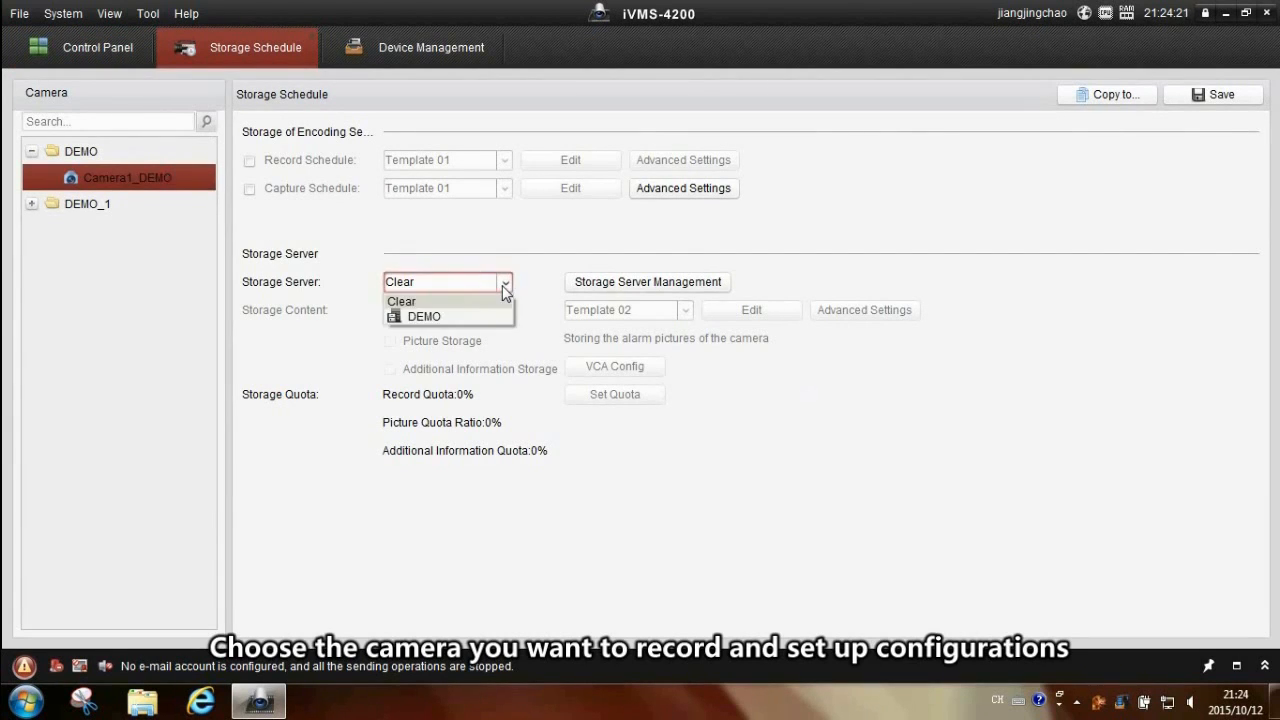
left_click(424, 316)
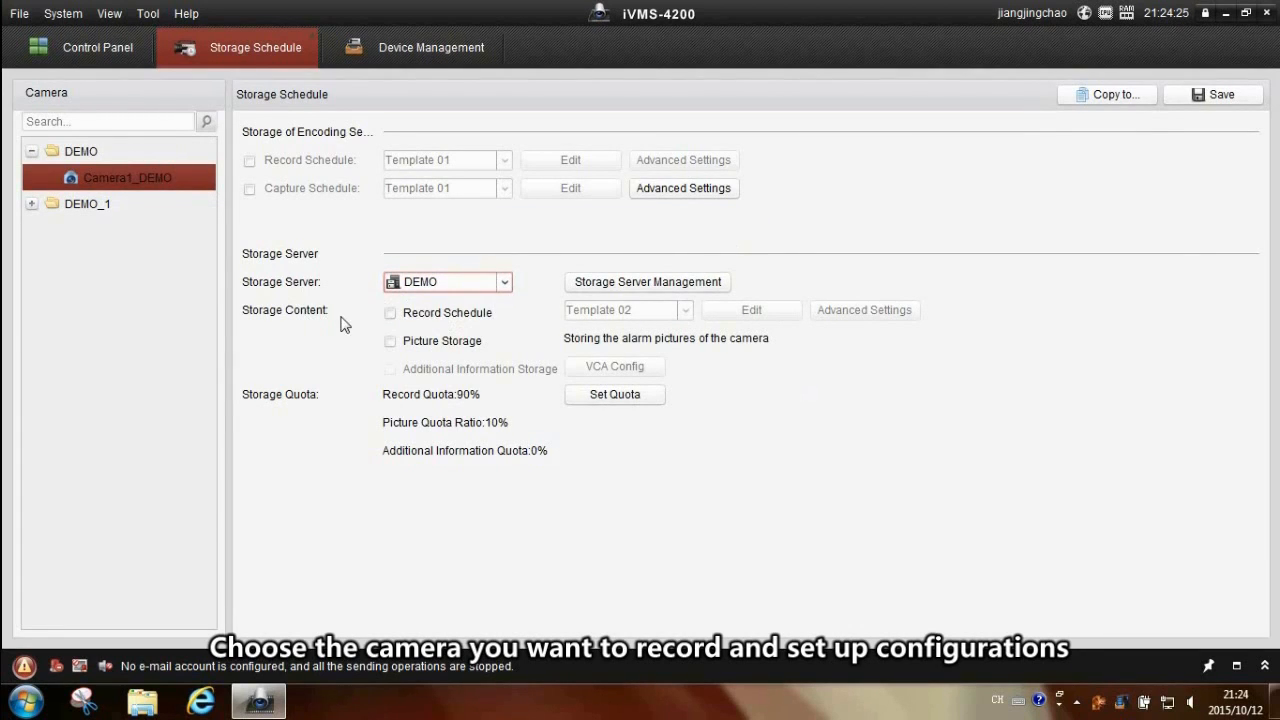
left_click(390, 312)
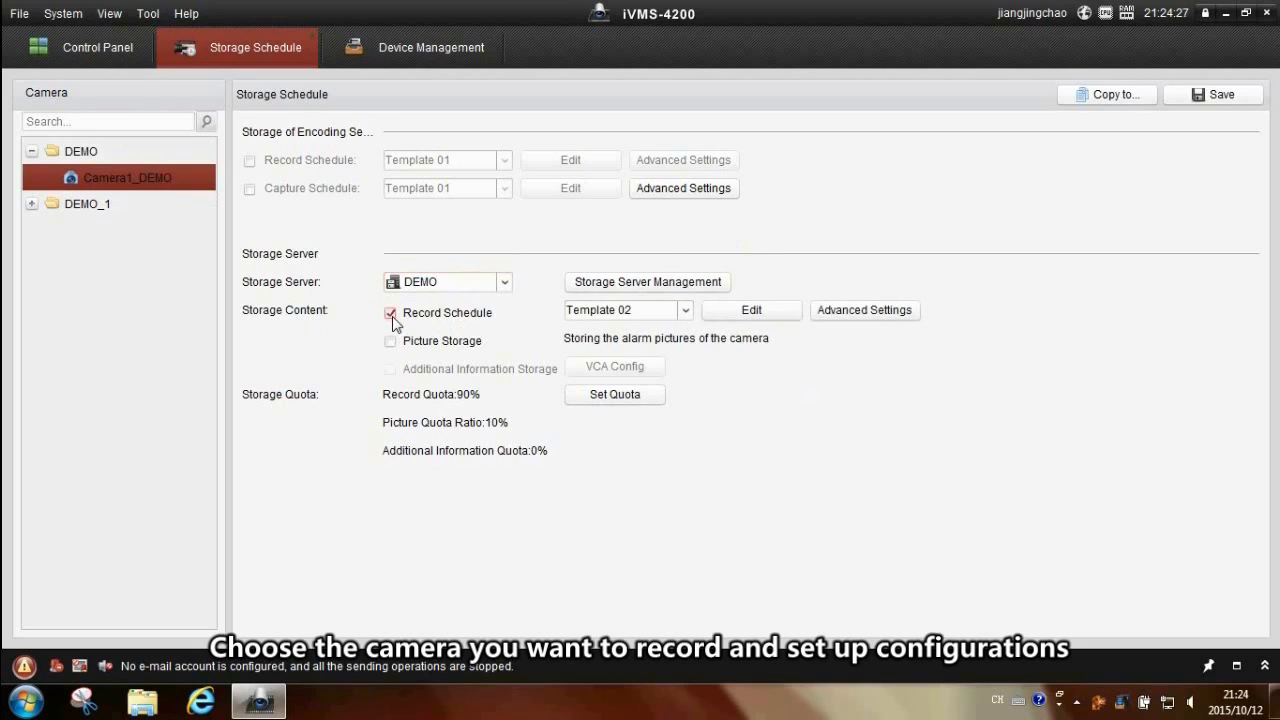
left_click(684, 308)
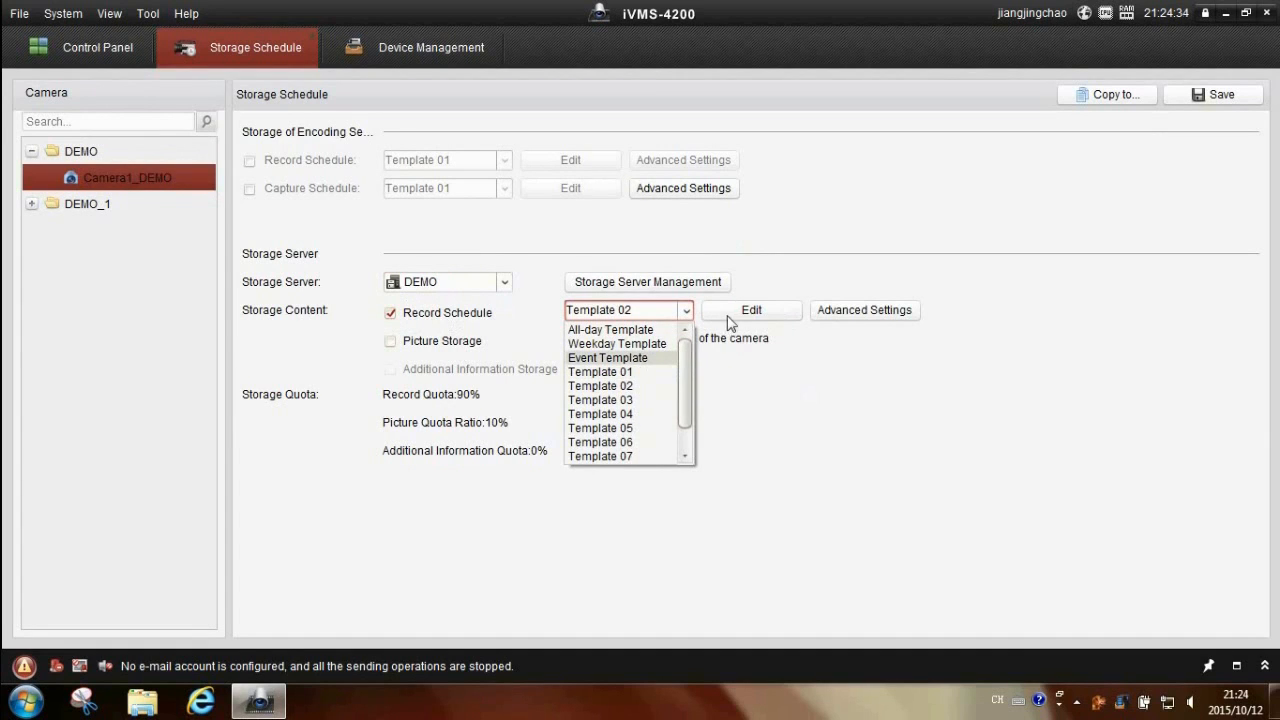
left_click(750, 308)
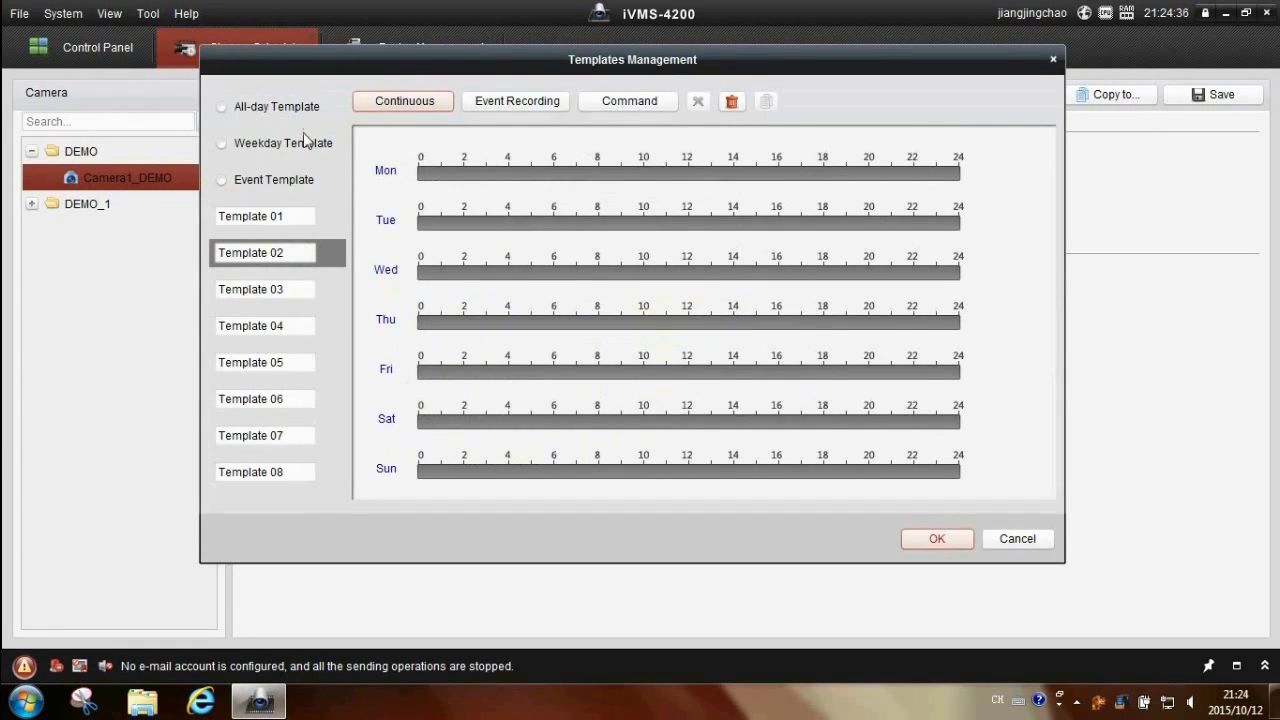
Draw continuous recording bars on Monday and Tuesday mornings in Template 01 and accept the changes
left_click(220, 108)
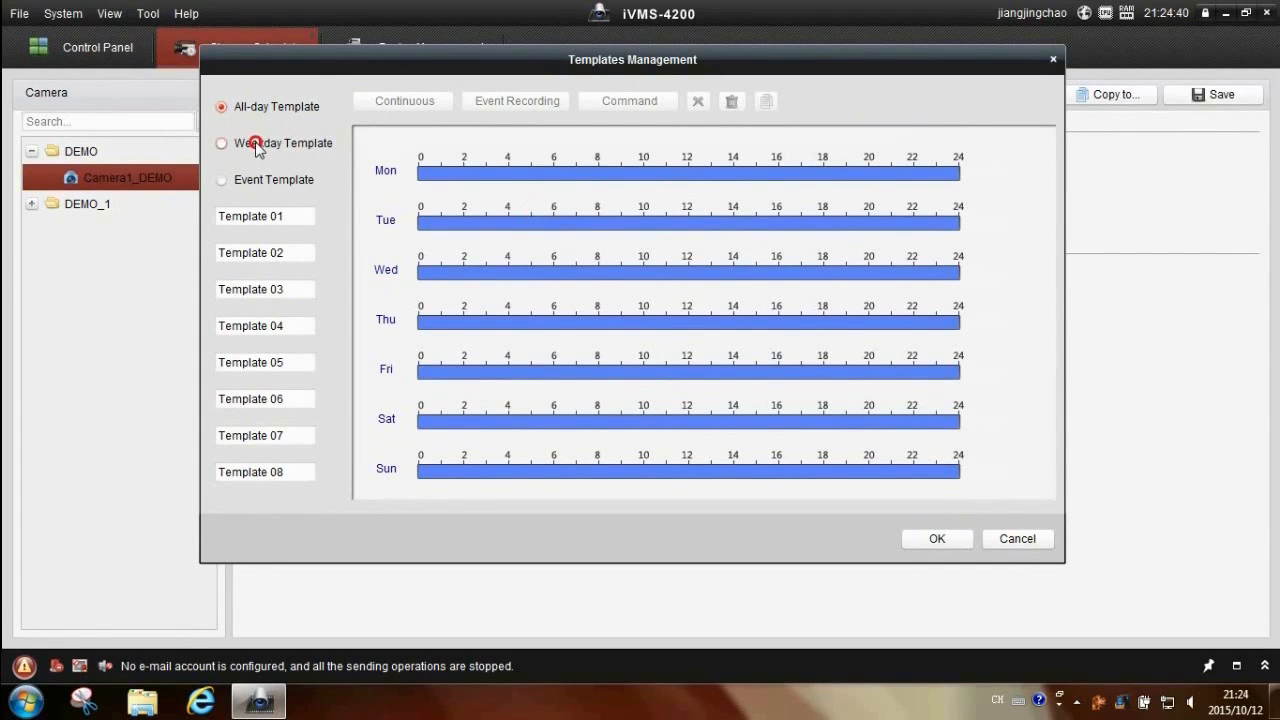
left_click(220, 144)
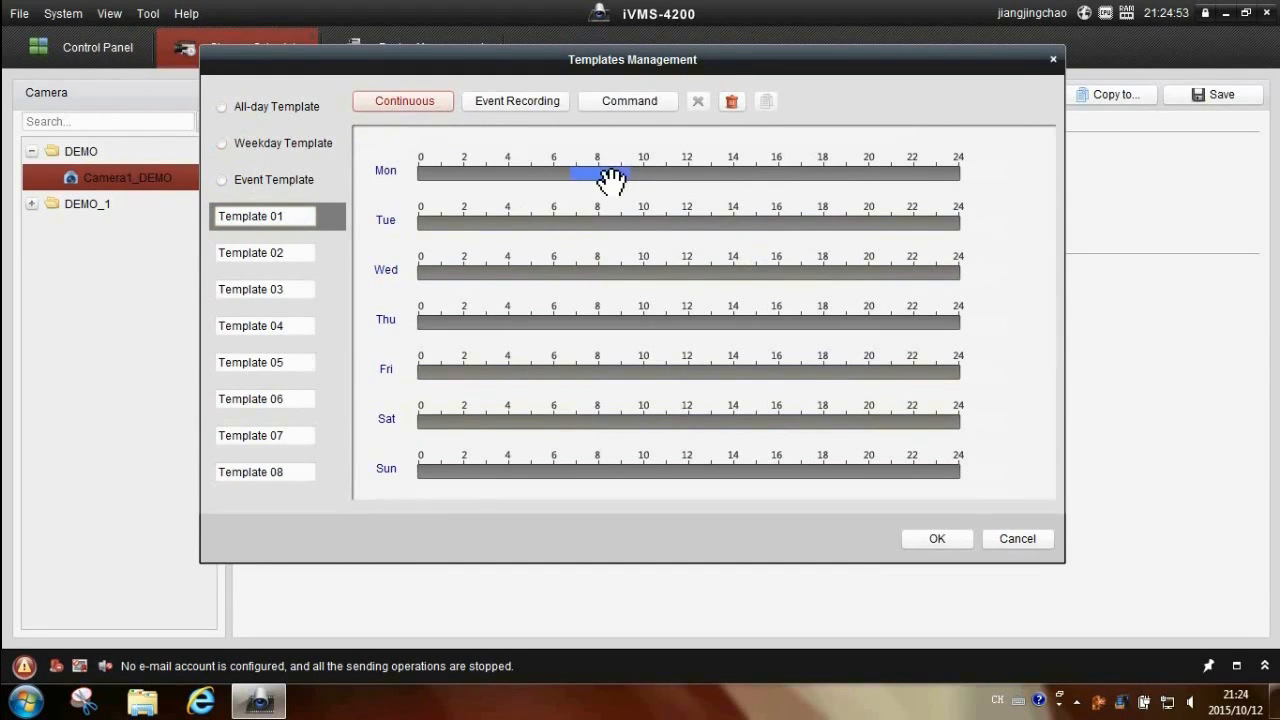
left_click_drag(552, 220, 658, 220)
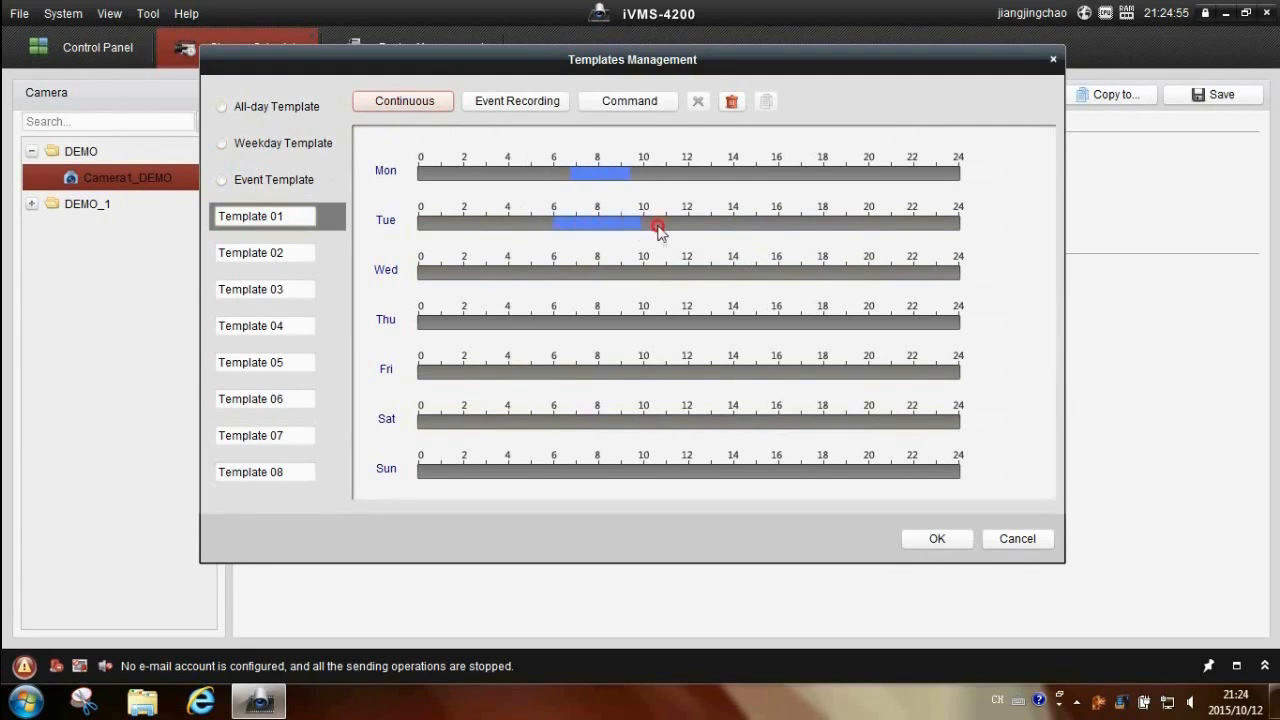
left_click_drag(552, 222, 700, 222)
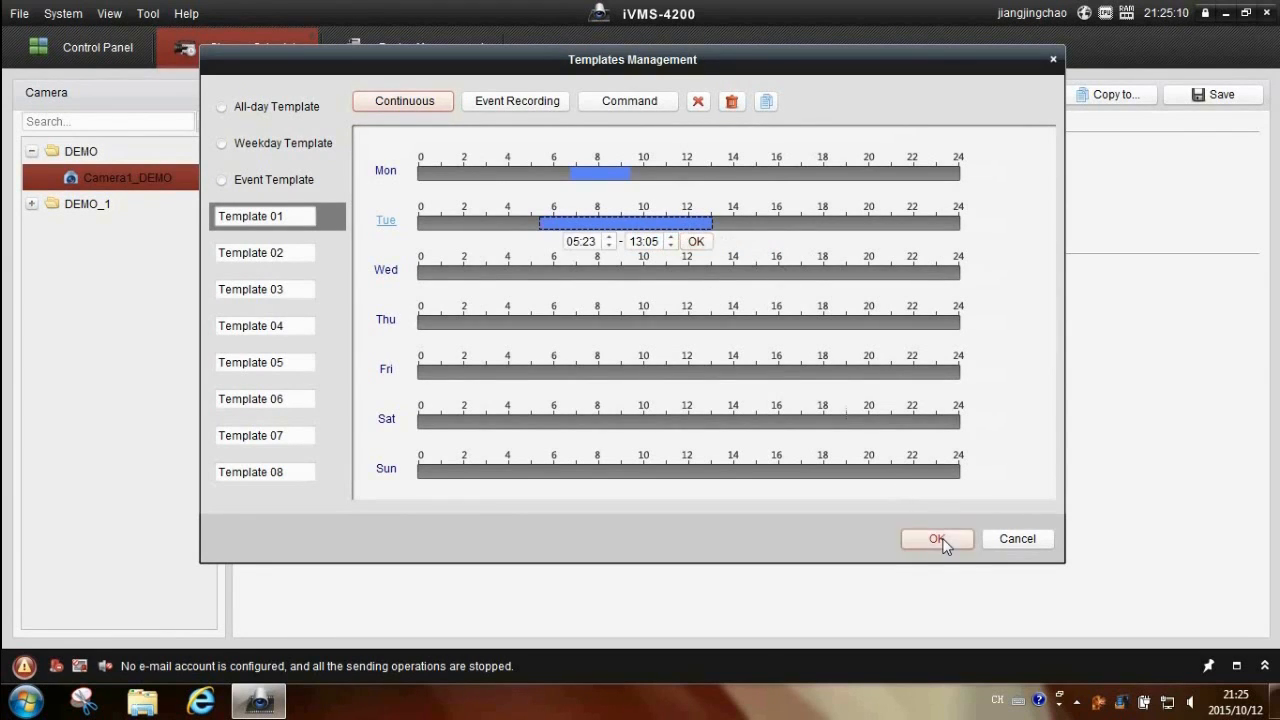
left_click(936, 540)
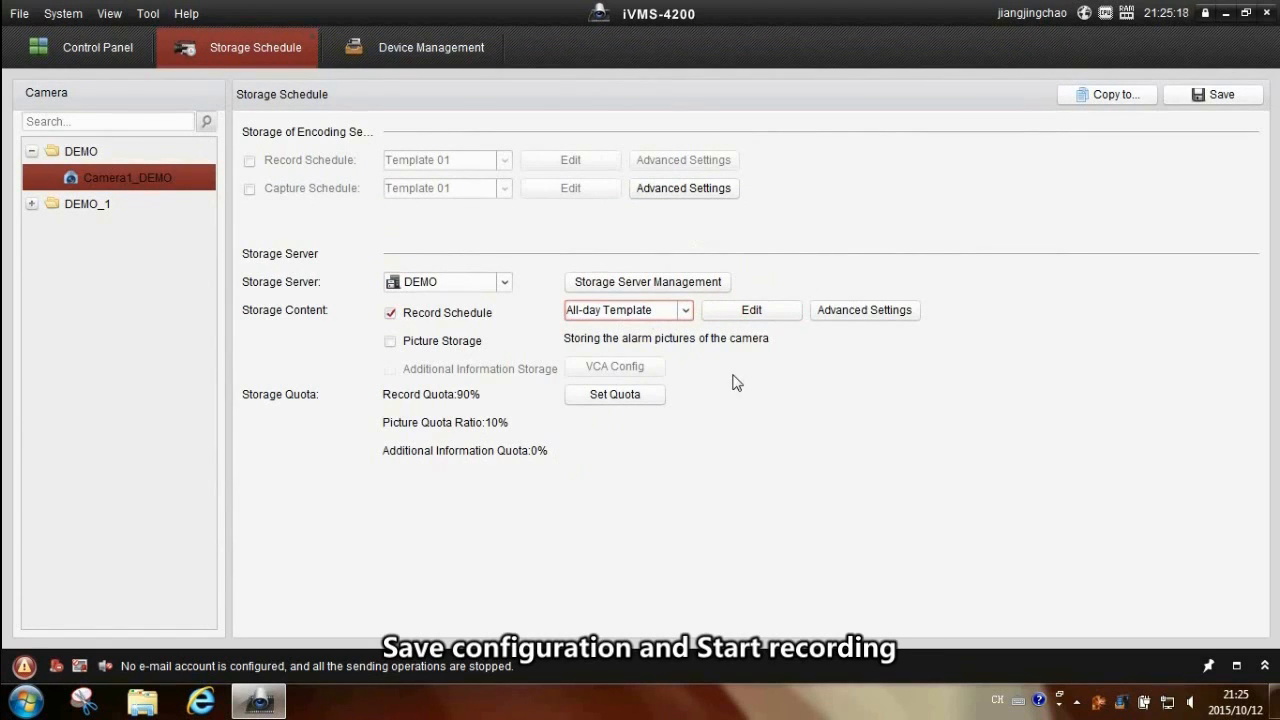
Save Camera1_DEMO's storage schedule and return to the Control Panel
left_click(1222, 94)
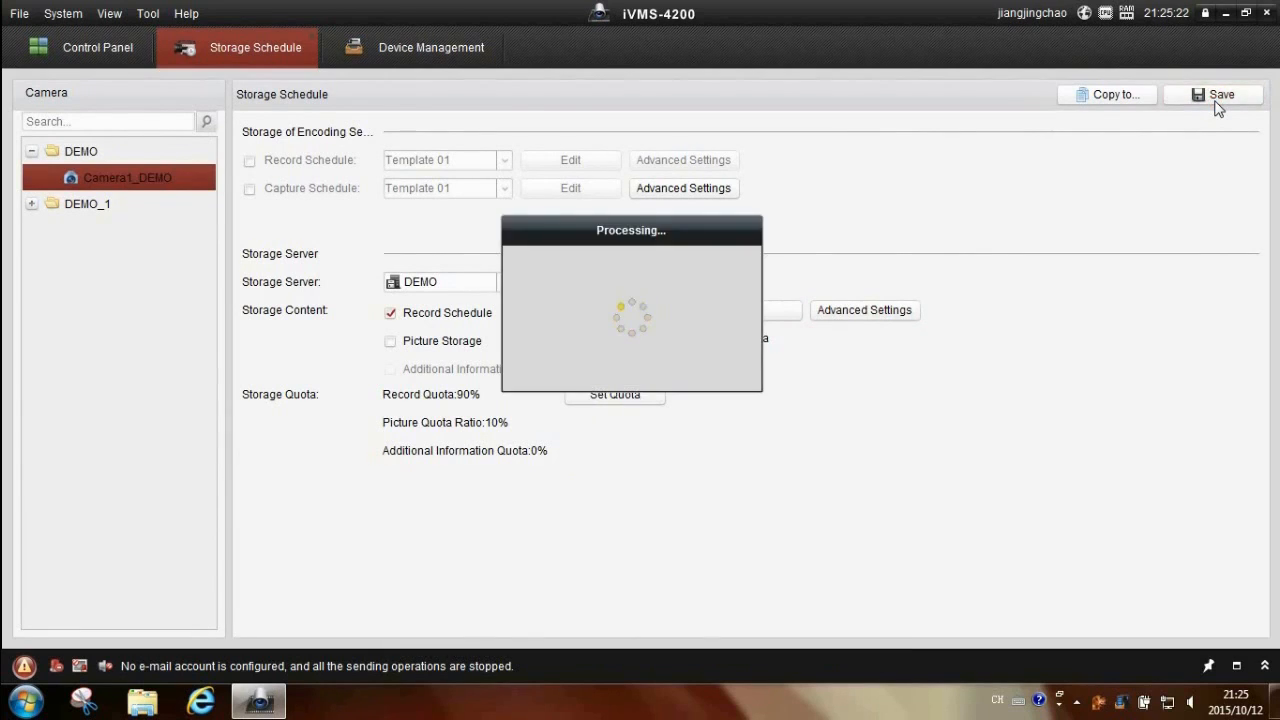
left_click(1226, 96)
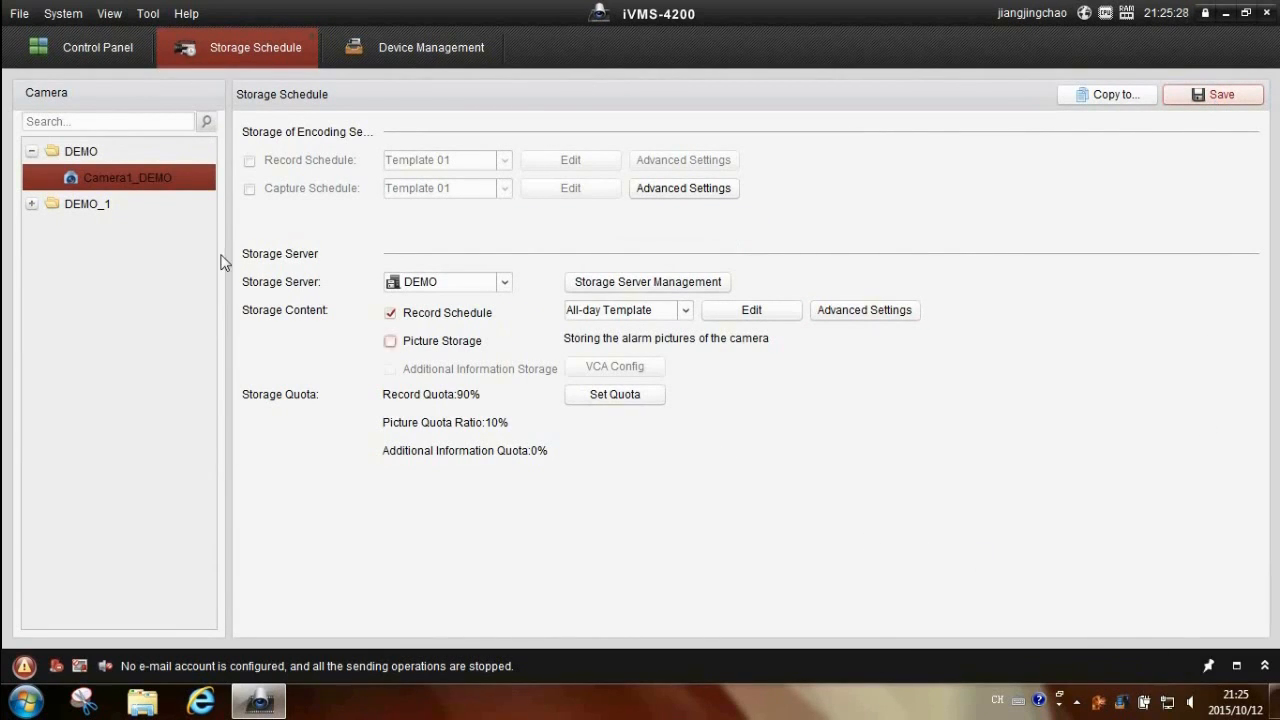
left_click(96, 48)
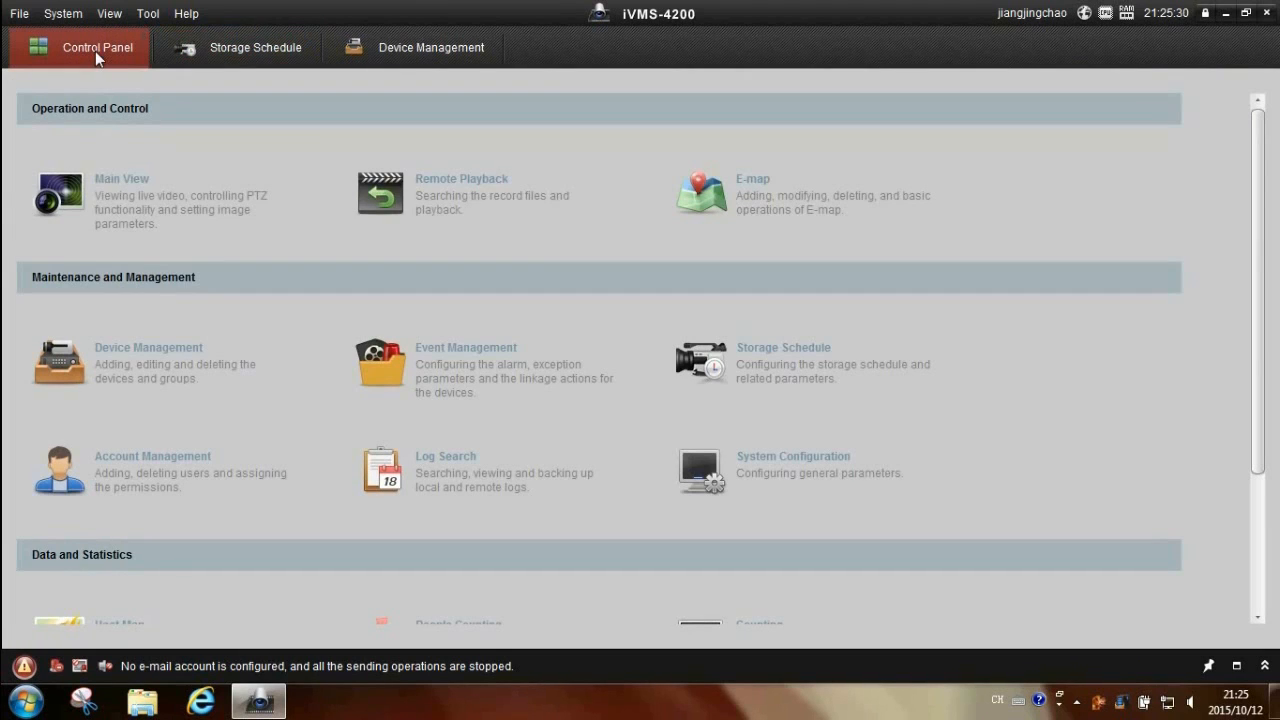
mouse_move(120, 196)
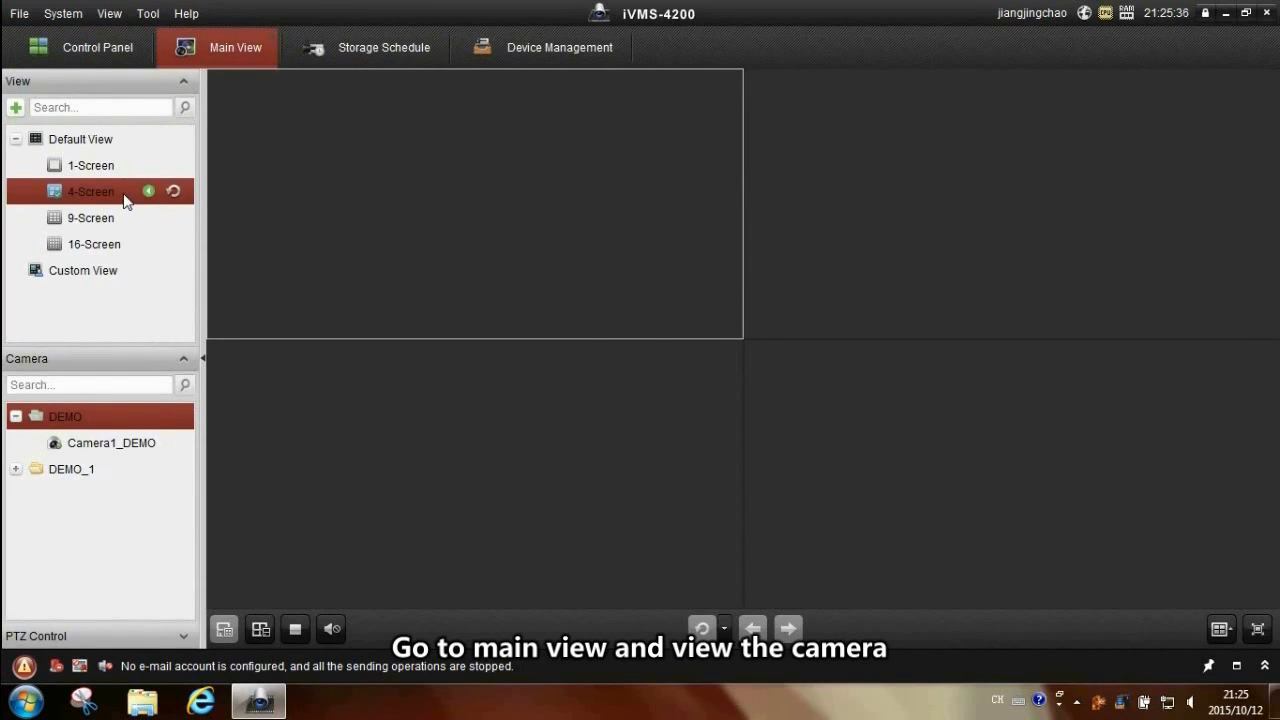
Start live view of Camera1_DEMO in the Main View
double_click(112, 444)
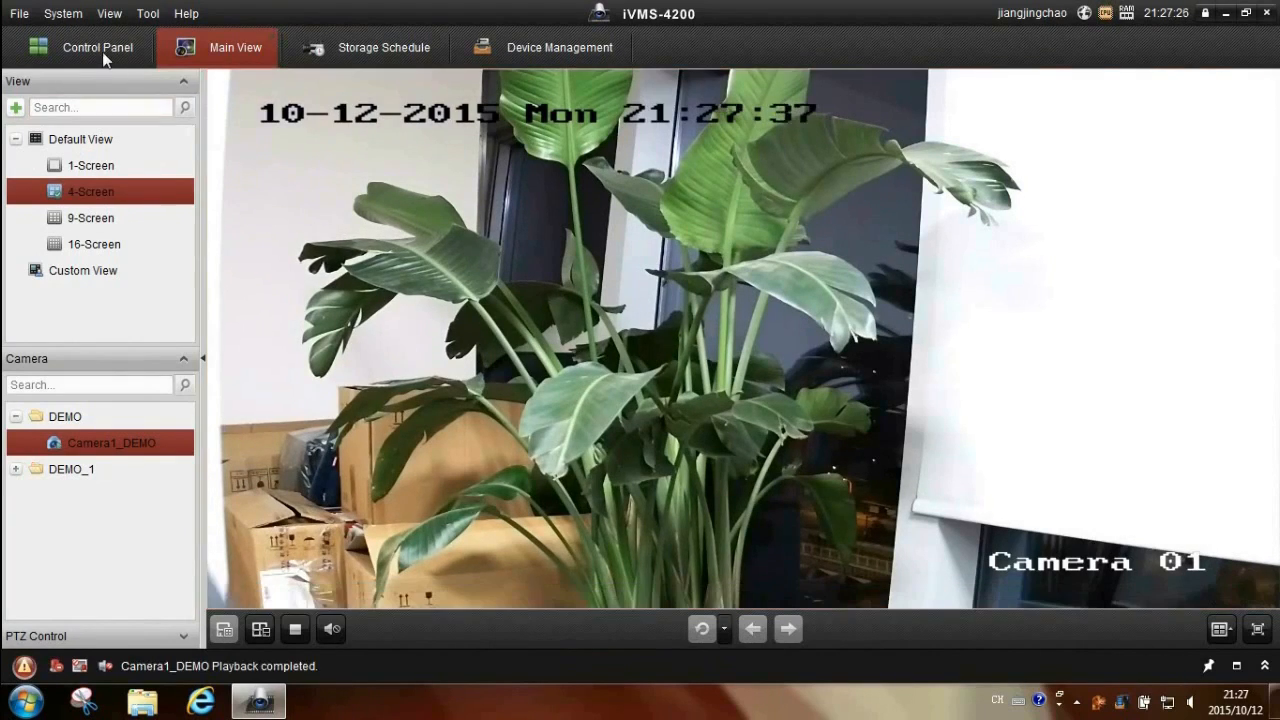
From the Control Panel, enter Remote Playback and search Camera1_DEMO's recordings into the first window
left_click(96, 48)
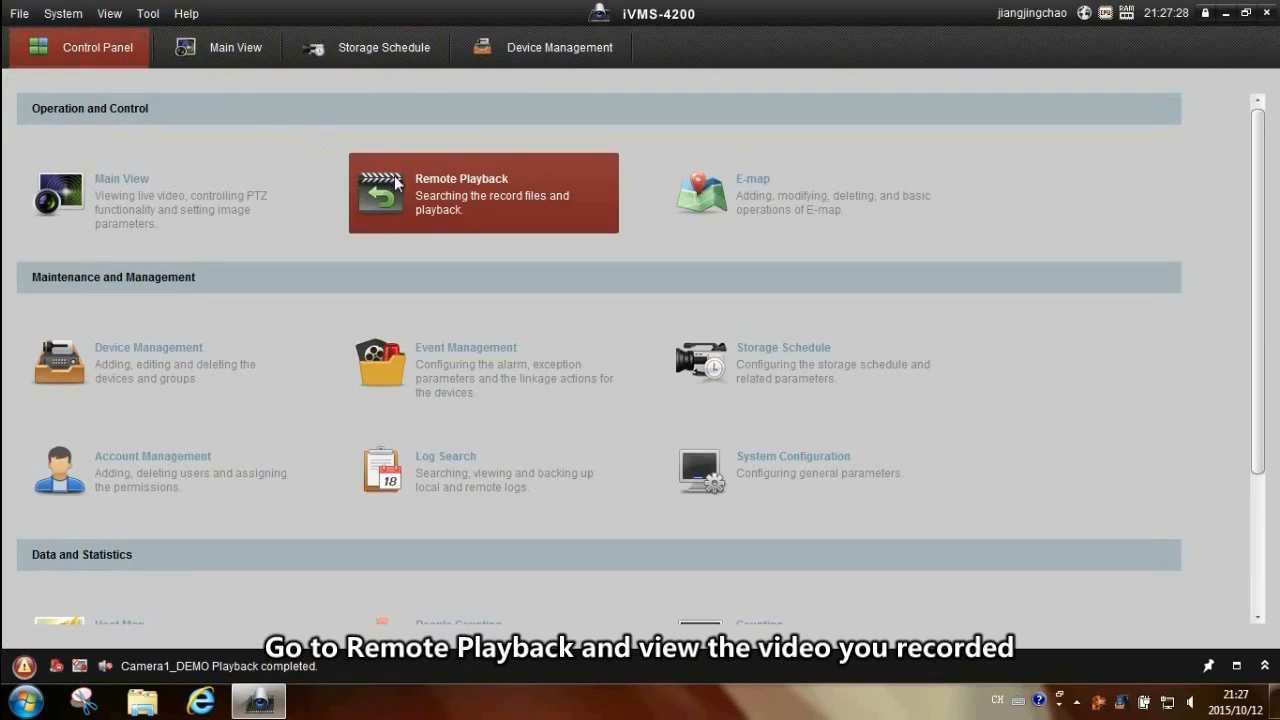
left_click(484, 192)
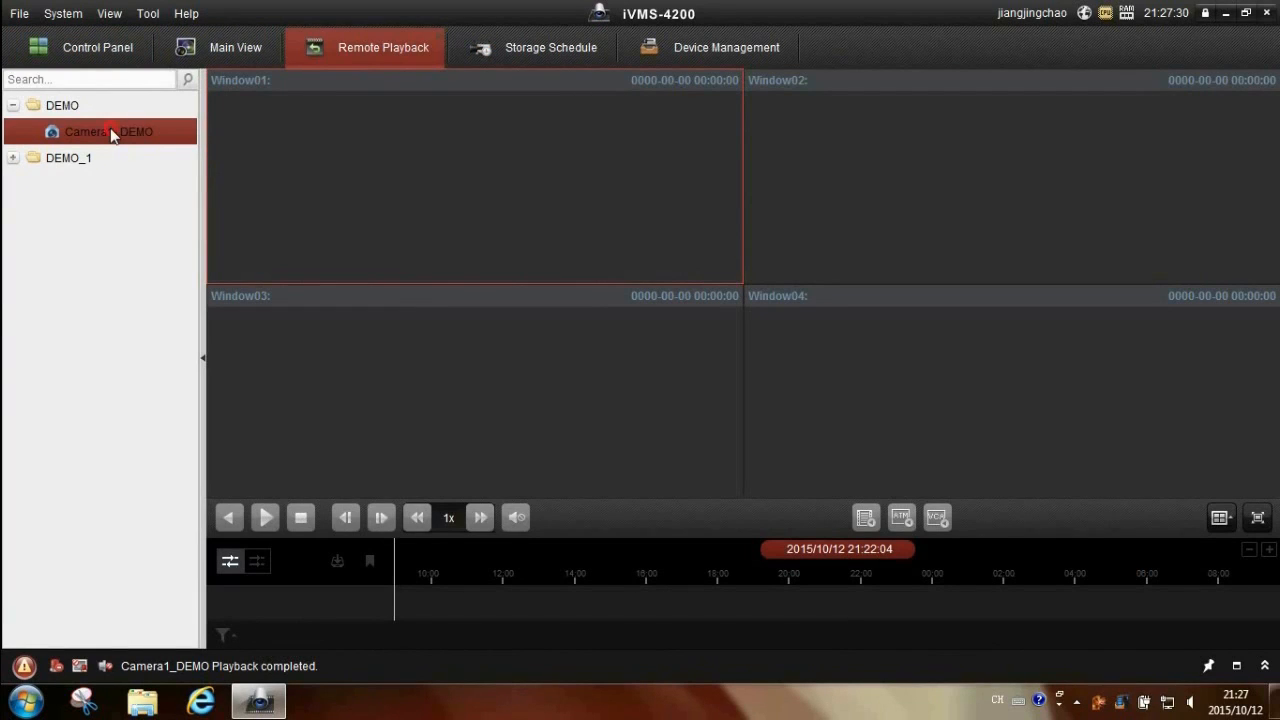
mouse_move(96, 136)
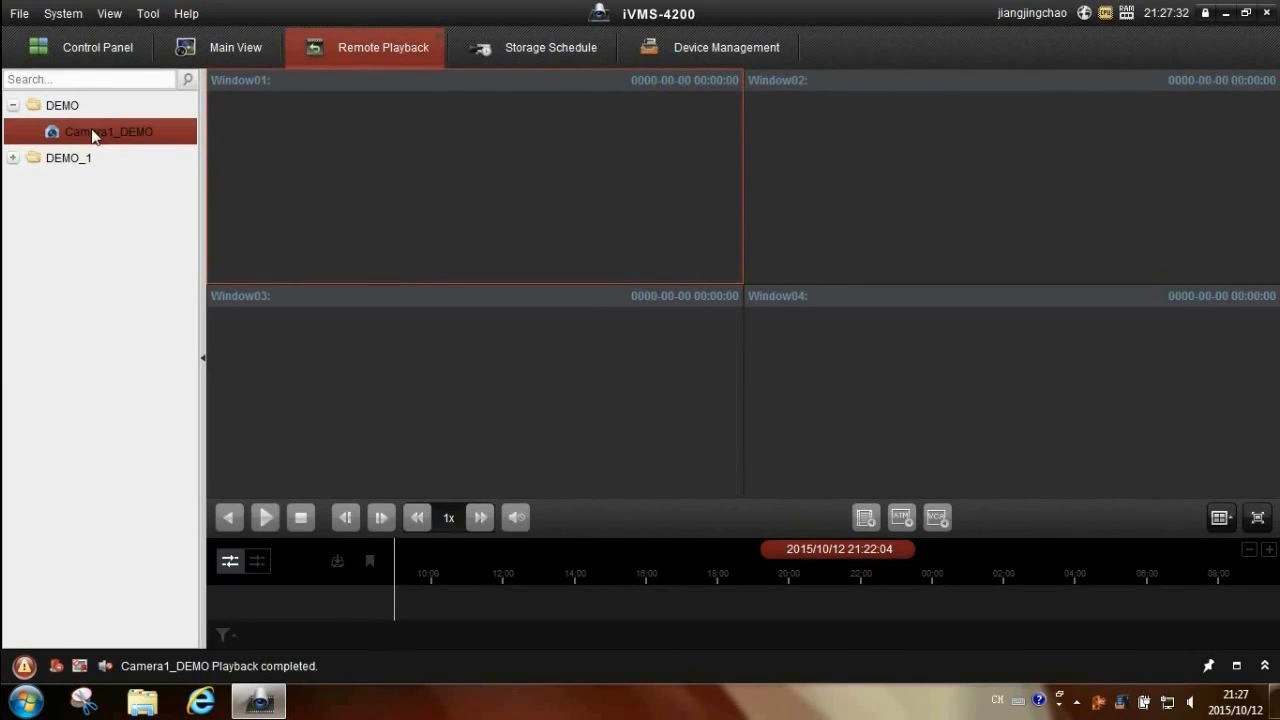
double_click(108, 132)
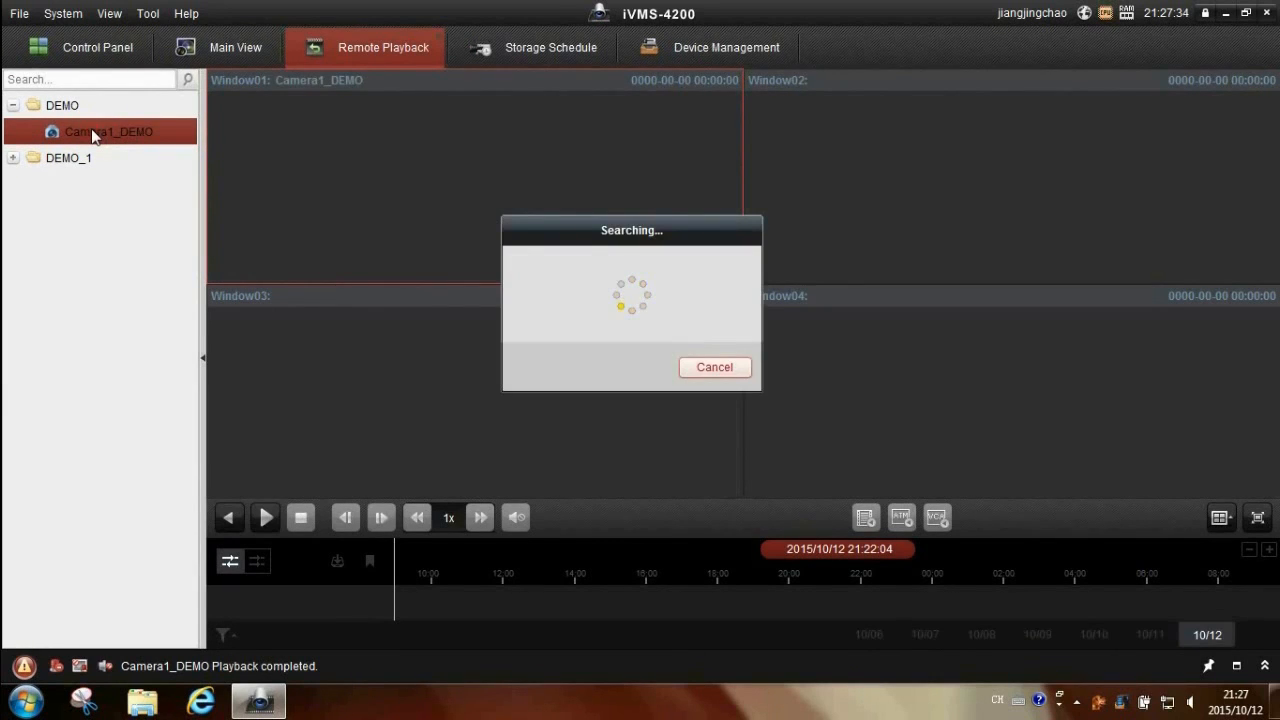